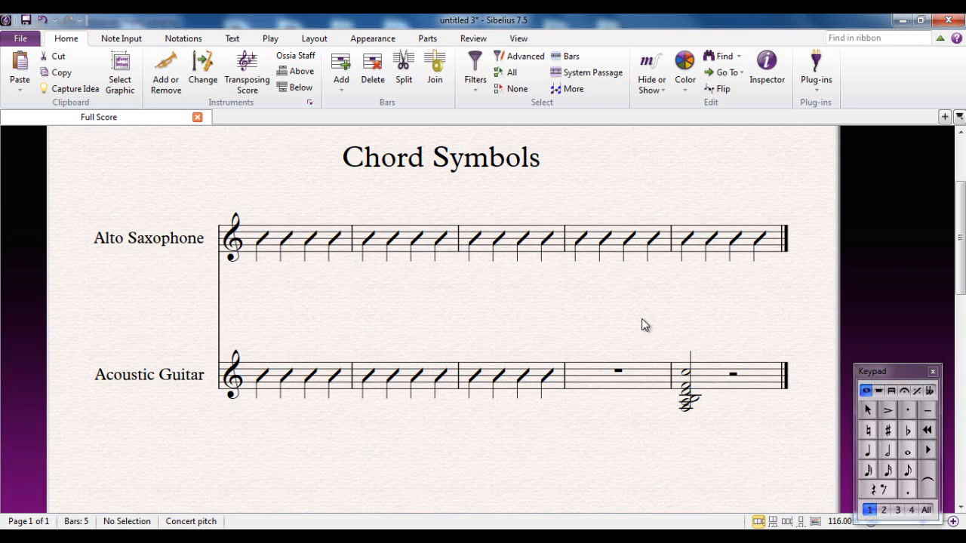
{"action": "mouse_move", "coordinate": [117, 398]}
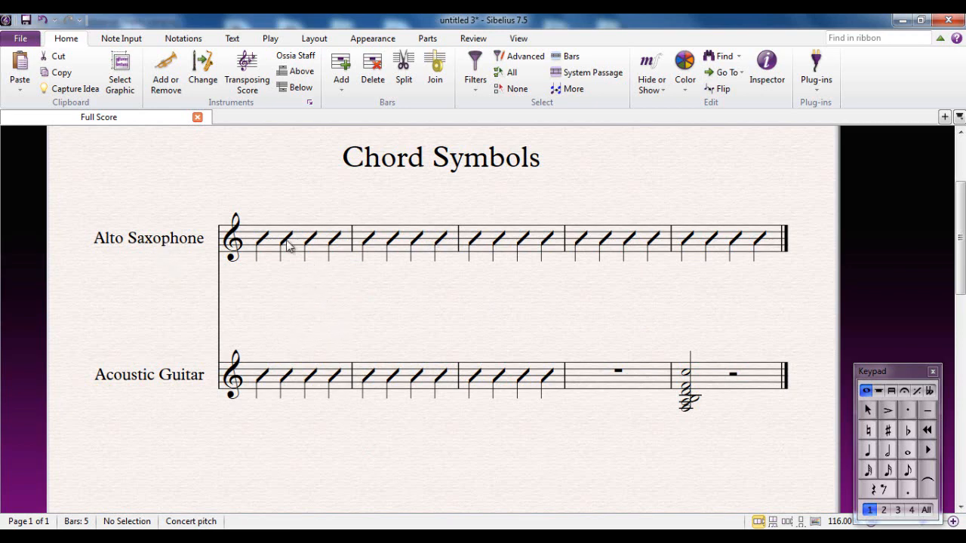
{"action": "mouse_move", "coordinate": [264, 243]}
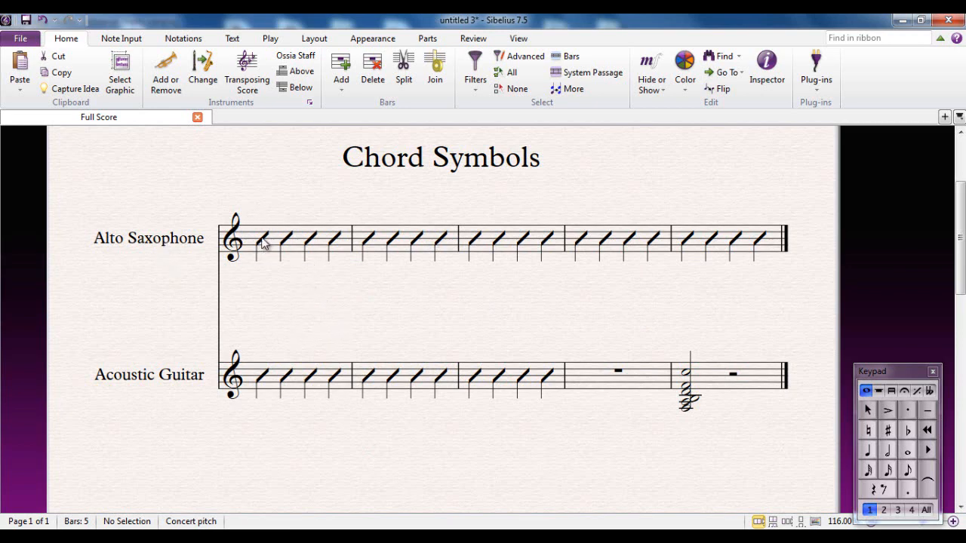
Enter a C7 chord symbol on the first beat of the alto sax part
{"action": "left_click", "coordinate": [262, 239]}
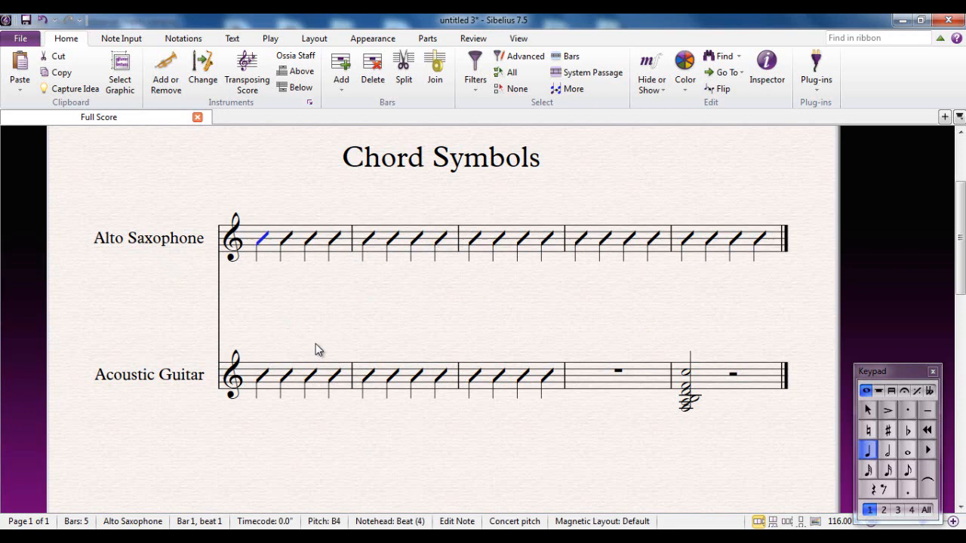
{"action": "mouse_move", "coordinate": [301, 305]}
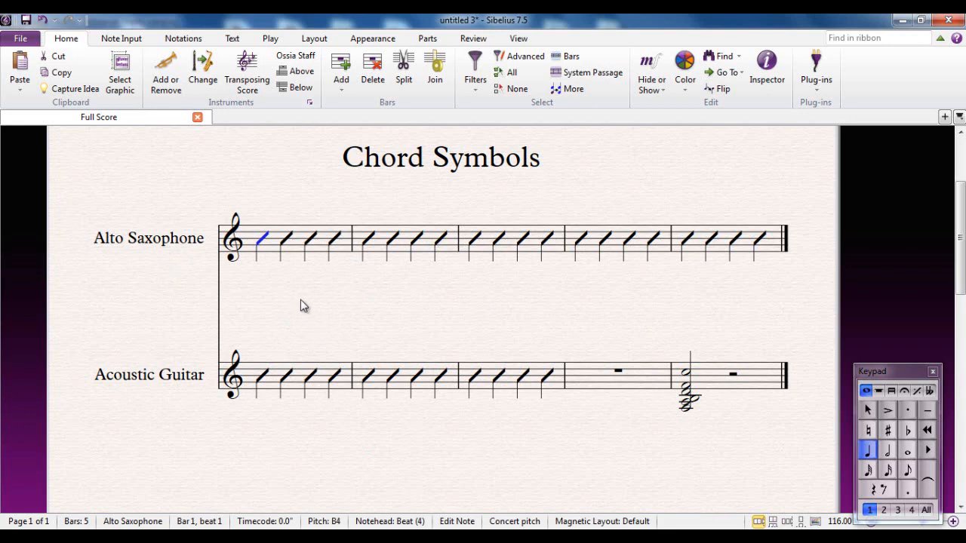
{"action": "mouse_move", "coordinate": [301, 305]}
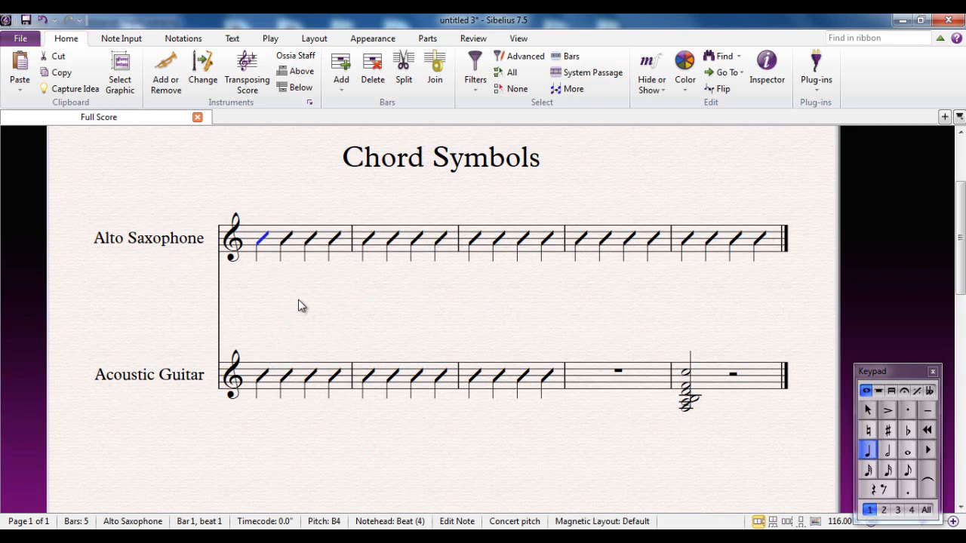
{"action": "key", "text": "ctrl+k"}
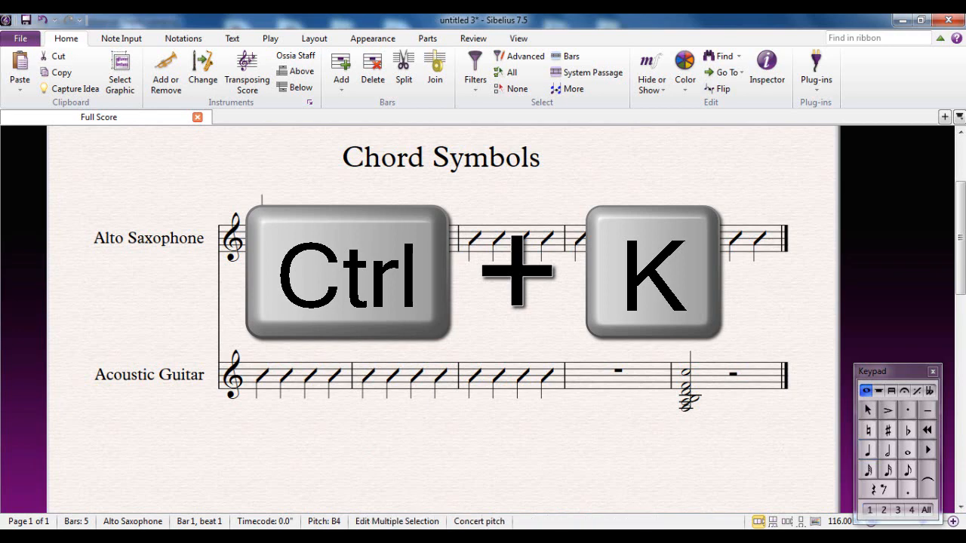
{"action": "key", "text": "ctrl+k"}
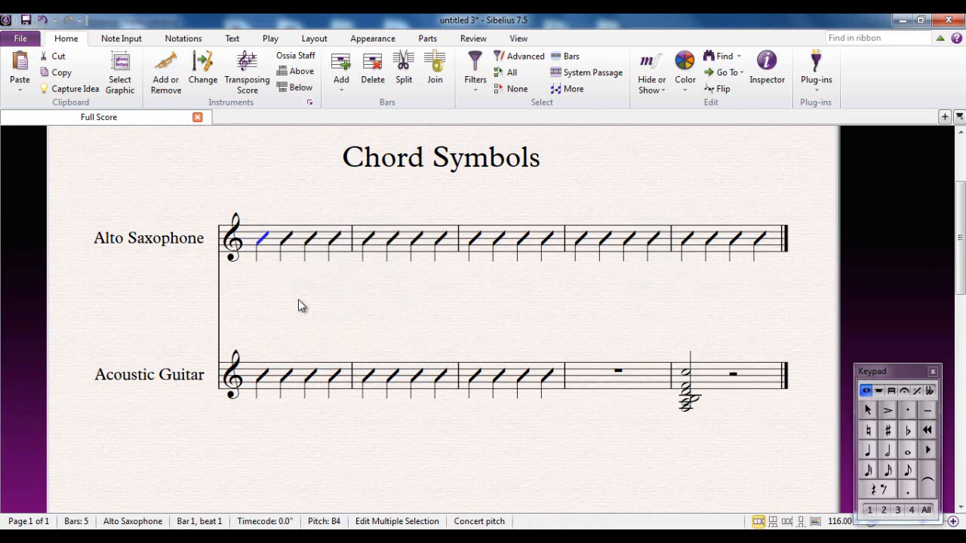
{"action": "type", "text": "C"}
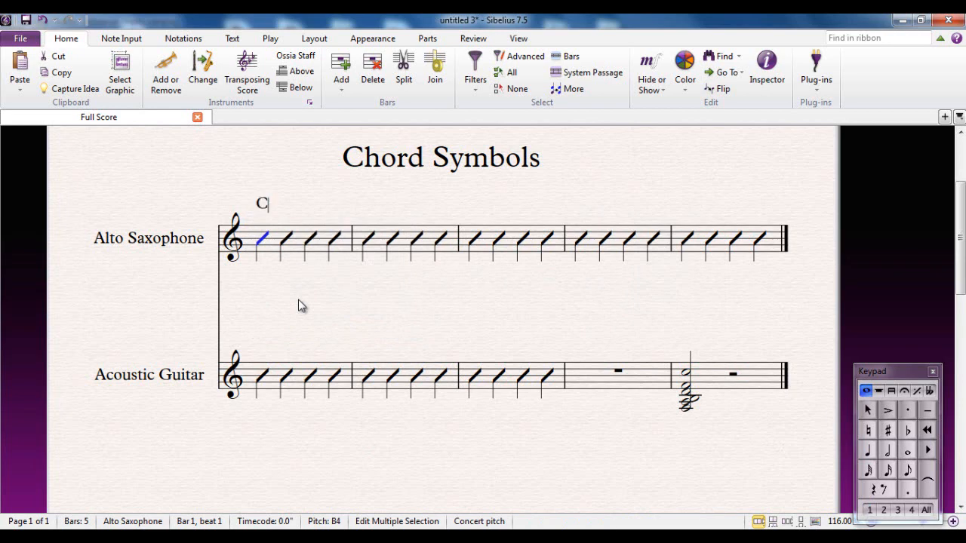
{"action": "type", "text": "7"}
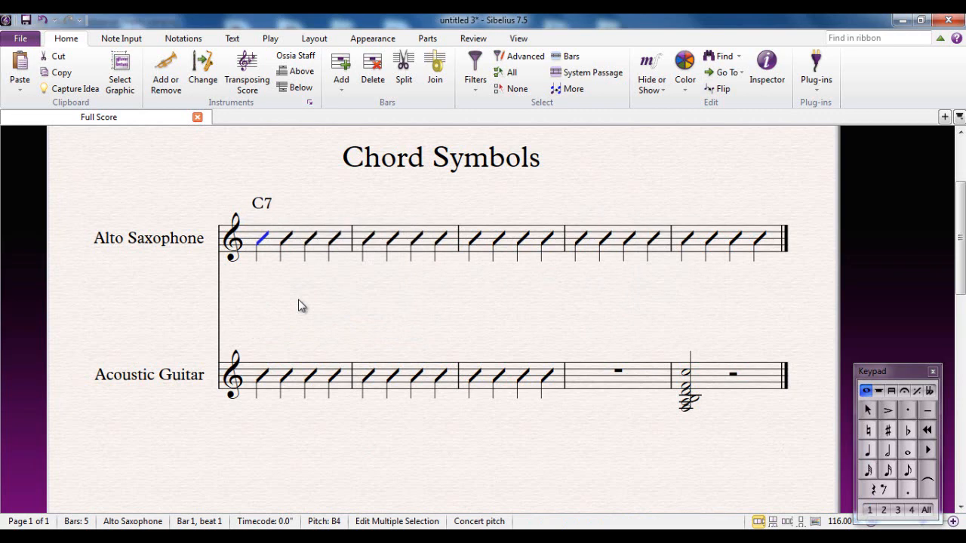
{"action": "key", "text": "space"}
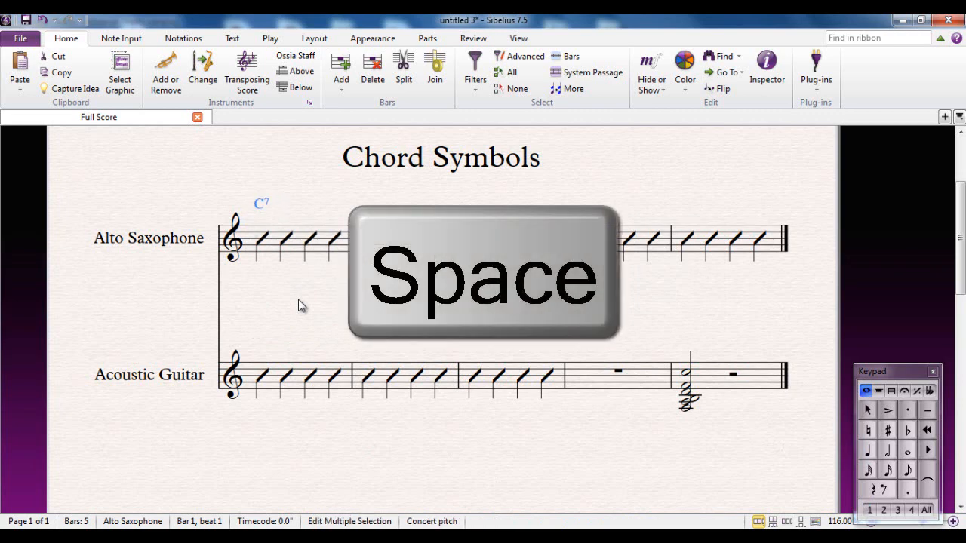
Add Fm6, Ddim and Csus4 chord symbols on the following beats
{"action": "key", "text": "space"}
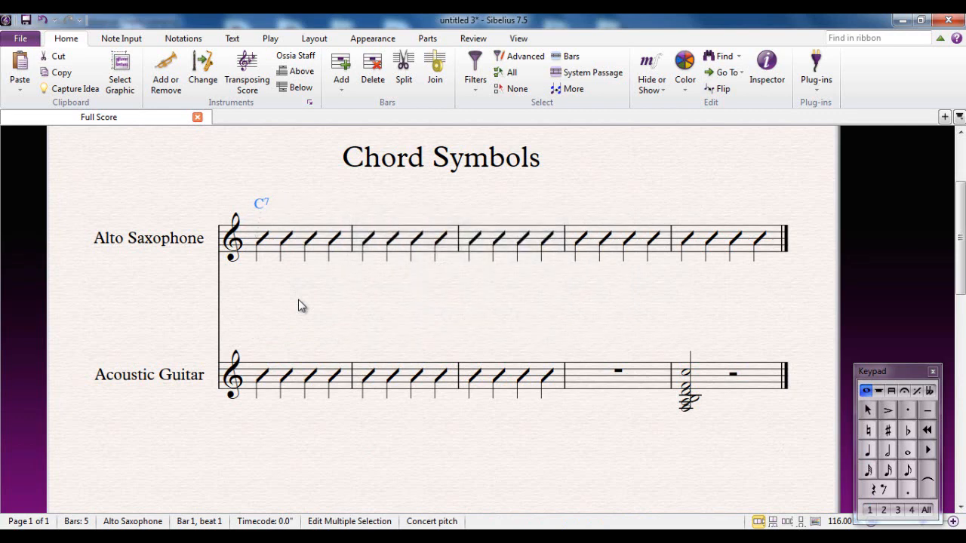
{"action": "type", "text": "F"}
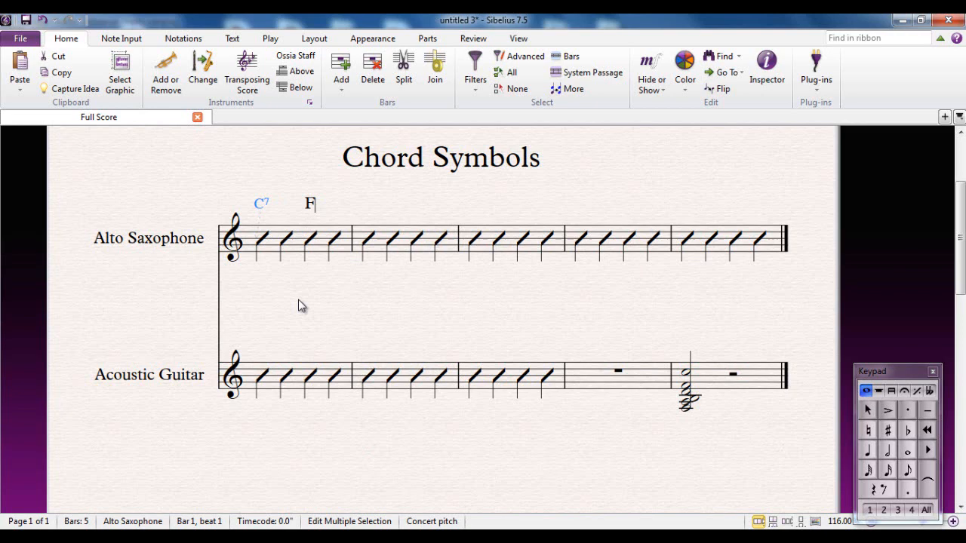
{"action": "type", "text": "m6"}
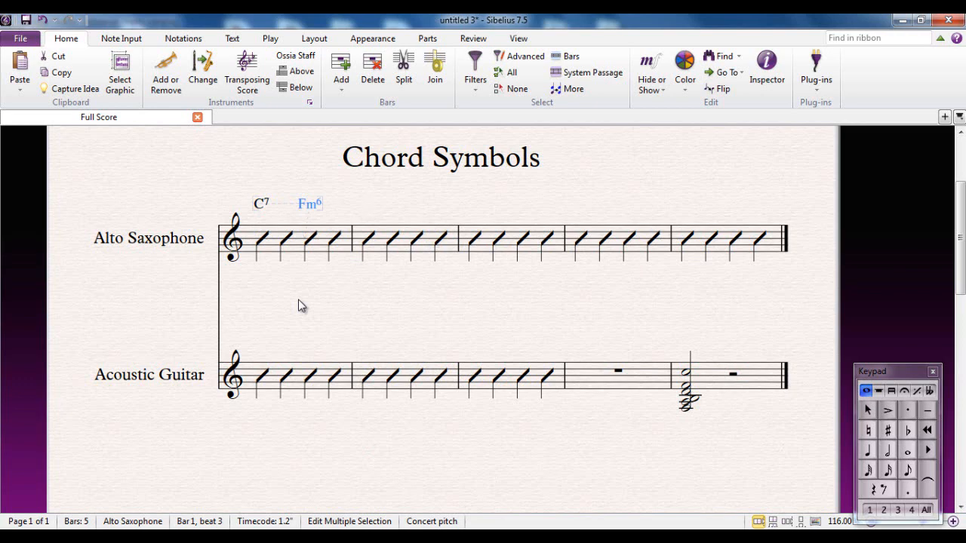
{"action": "type", "text": "Ddim"}
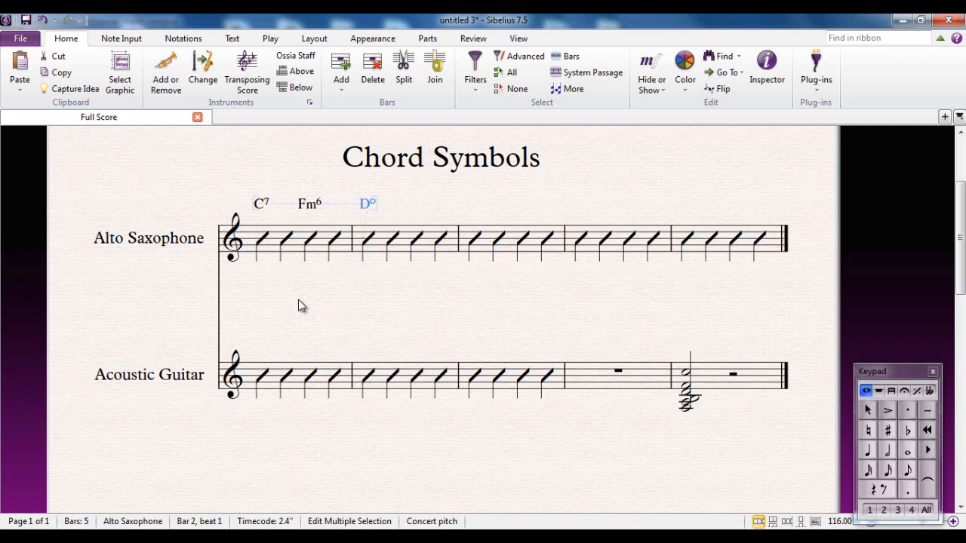
{"action": "type", "text": "Csus4)"}
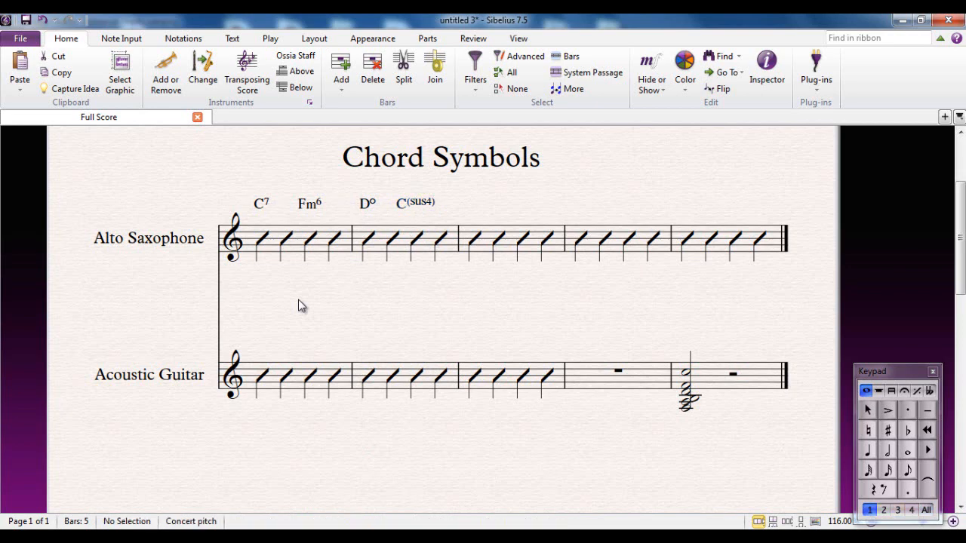
{"action": "mouse_move", "coordinate": [247, 187]}
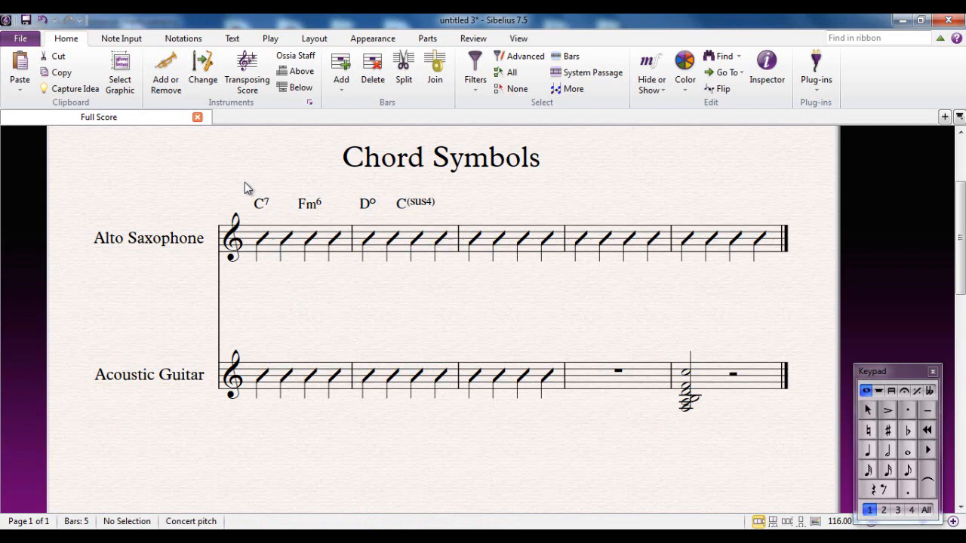
Paste the C7, Fm6, Ddim and Csus4 symbols onto the guitar staff, then deselect
{"action": "scroll", "scroll_direction": "down", "scroll_amount": 3}
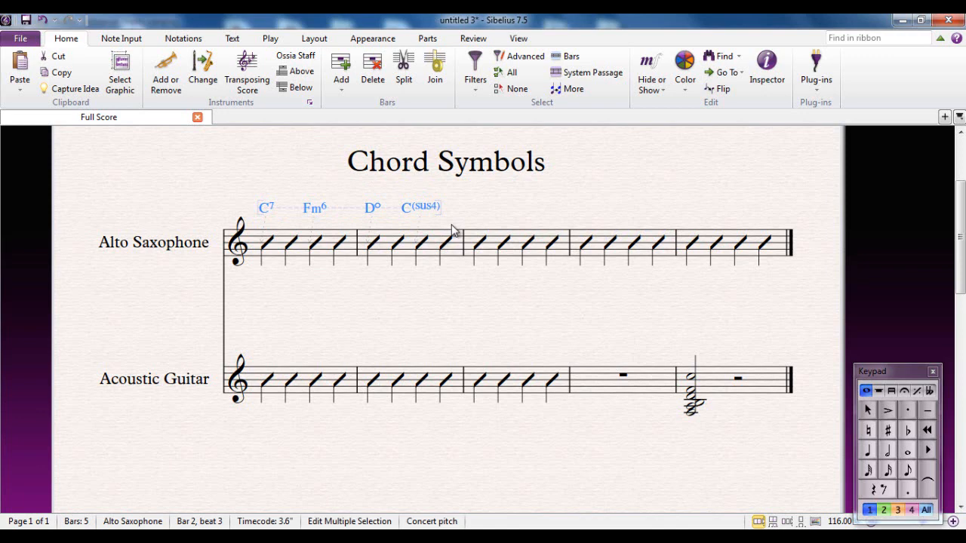
{"action": "mouse_move", "coordinate": [272, 362]}
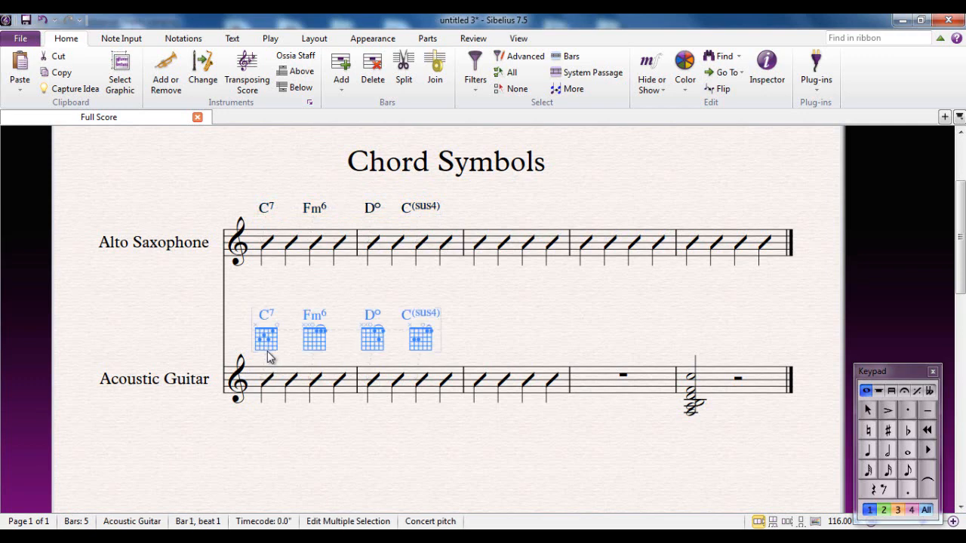
{"action": "mouse_move", "coordinate": [269, 350]}
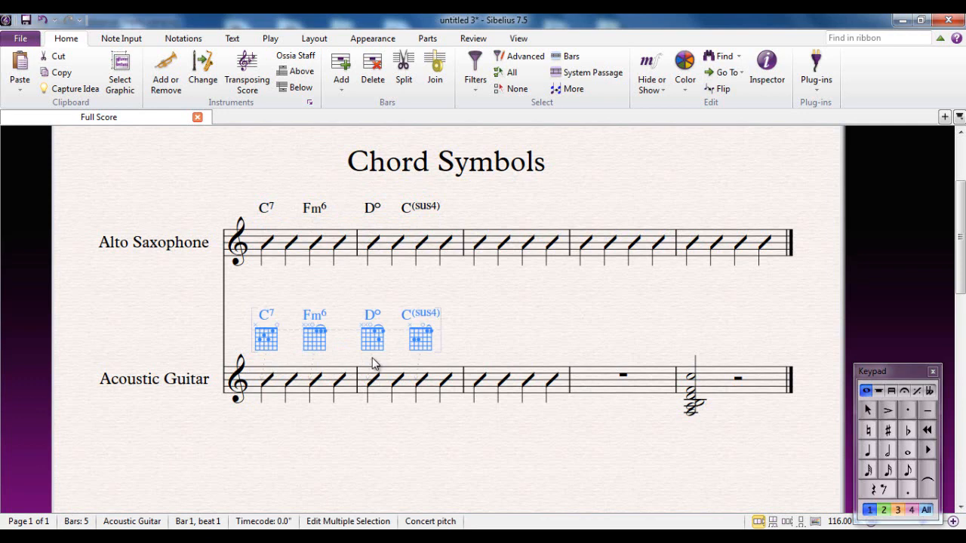
{"action": "left_click", "coordinate": [281, 390]}
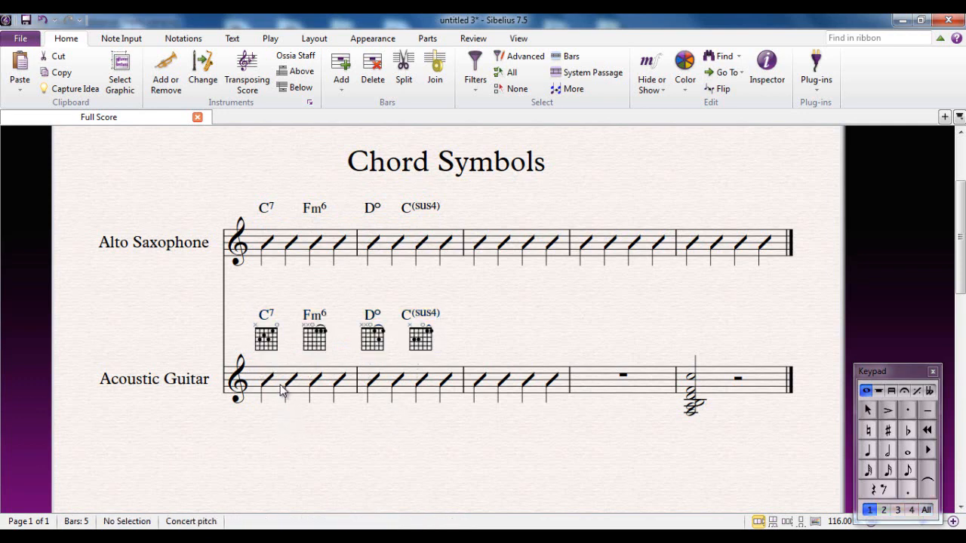
{"action": "mouse_move", "coordinate": [267, 339]}
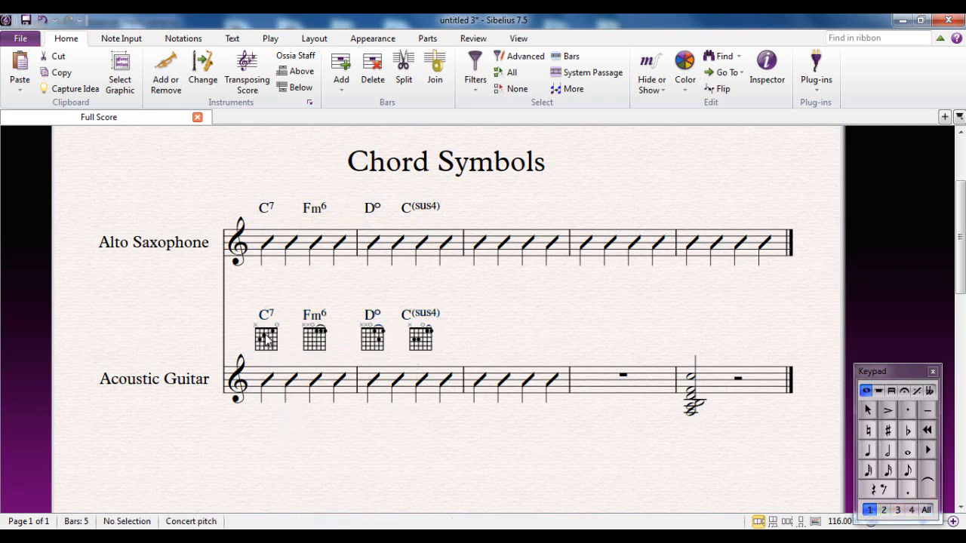
{"action": "mouse_move", "coordinate": [260, 256]}
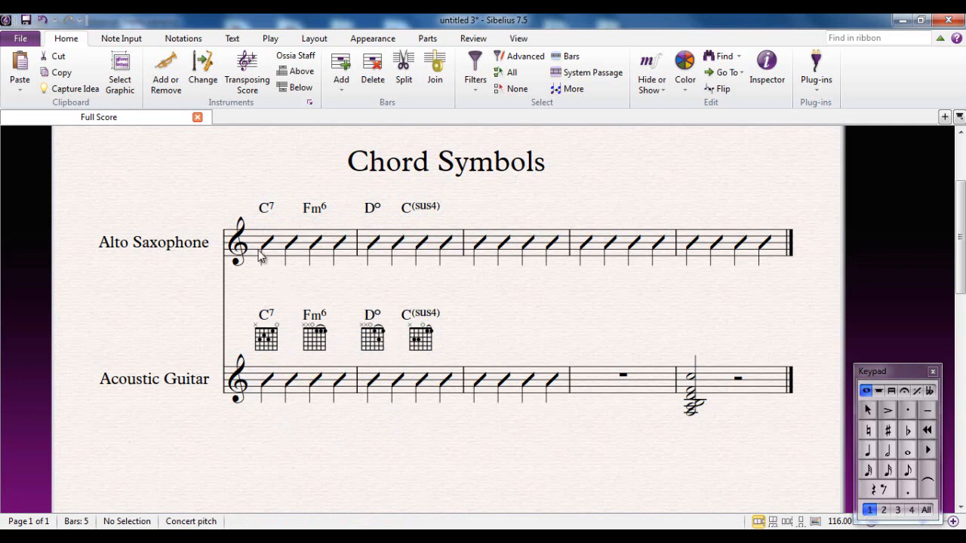
{"action": "mouse_move", "coordinate": [273, 352]}
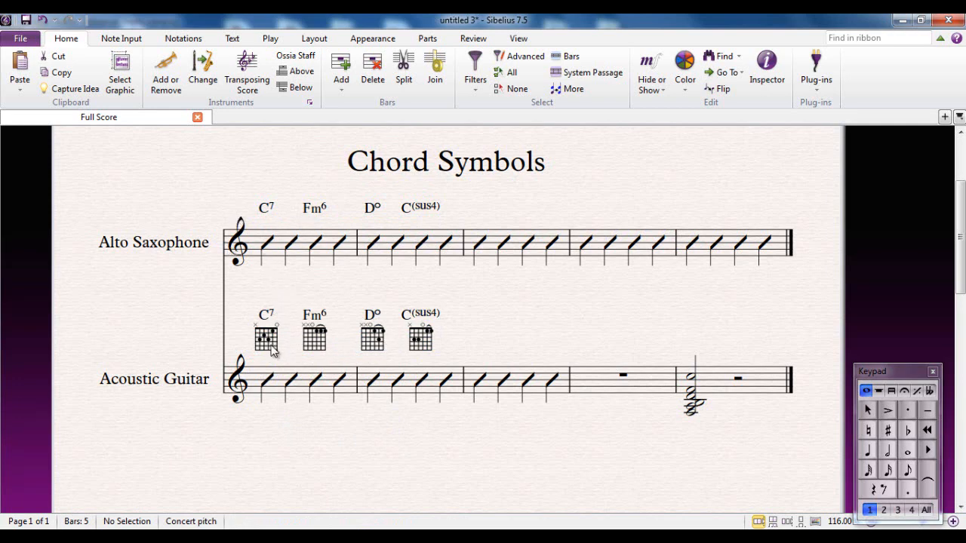
{"action": "mouse_move", "coordinate": [308, 454]}
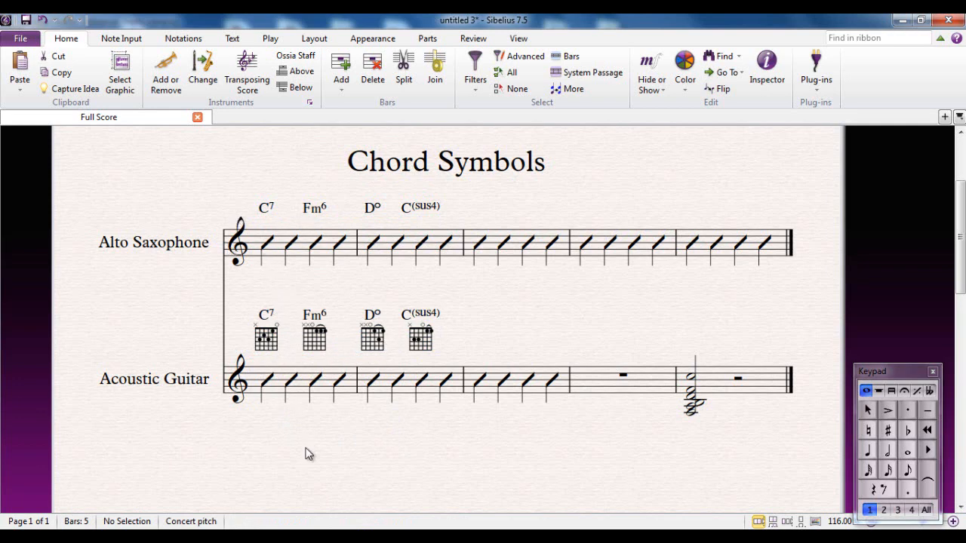
Switch to the full score and close the Alto Saxophone part tab
{"action": "left_click", "coordinate": [231, 38]}
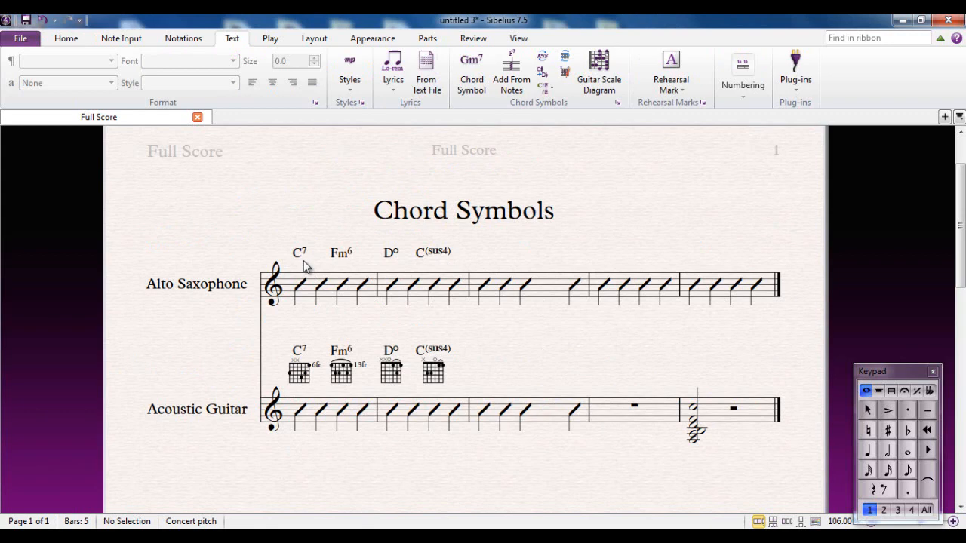
{"action": "mouse_move", "coordinate": [170, 292]}
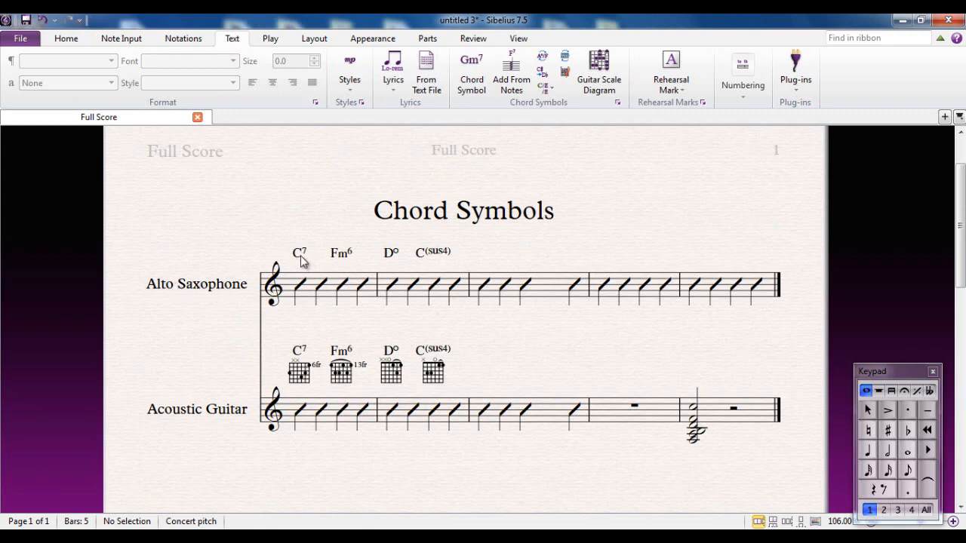
{"action": "mouse_move", "coordinate": [285, 249]}
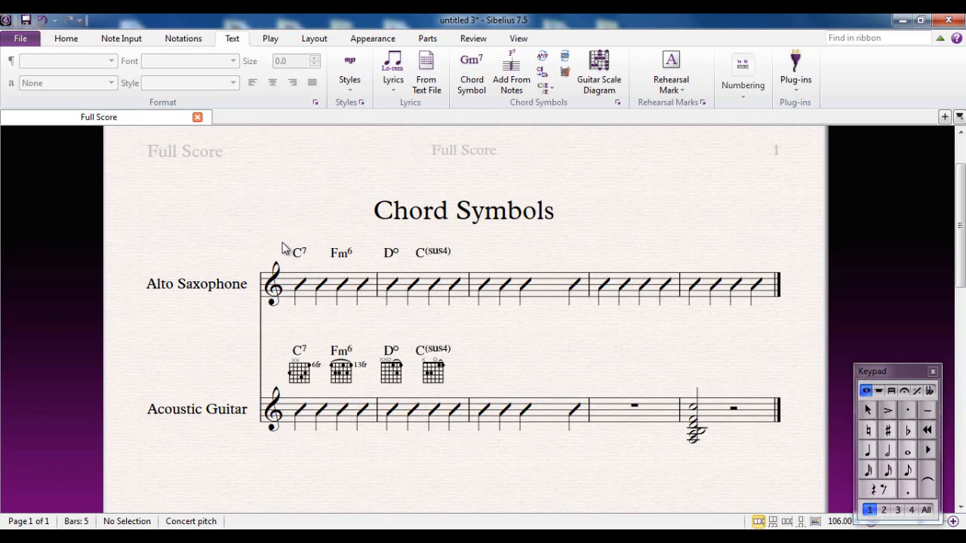
{"action": "mouse_move", "coordinate": [922, 127]}
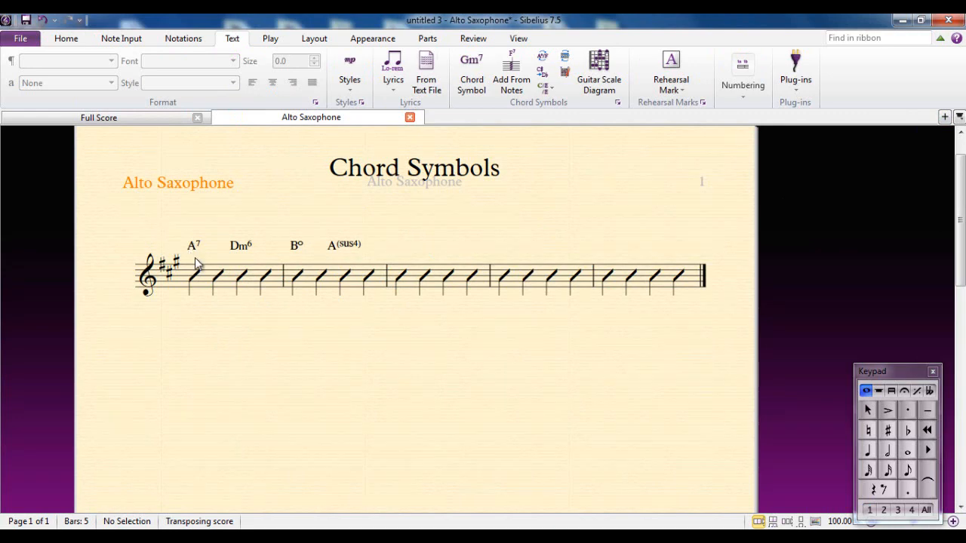
{"action": "mouse_move", "coordinate": [334, 245]}
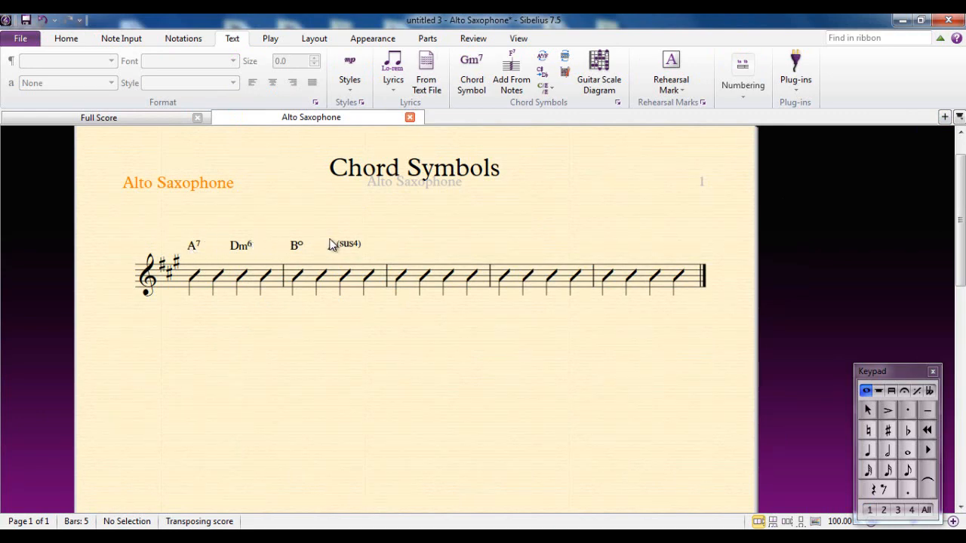
{"action": "left_click", "coordinate": [98, 117]}
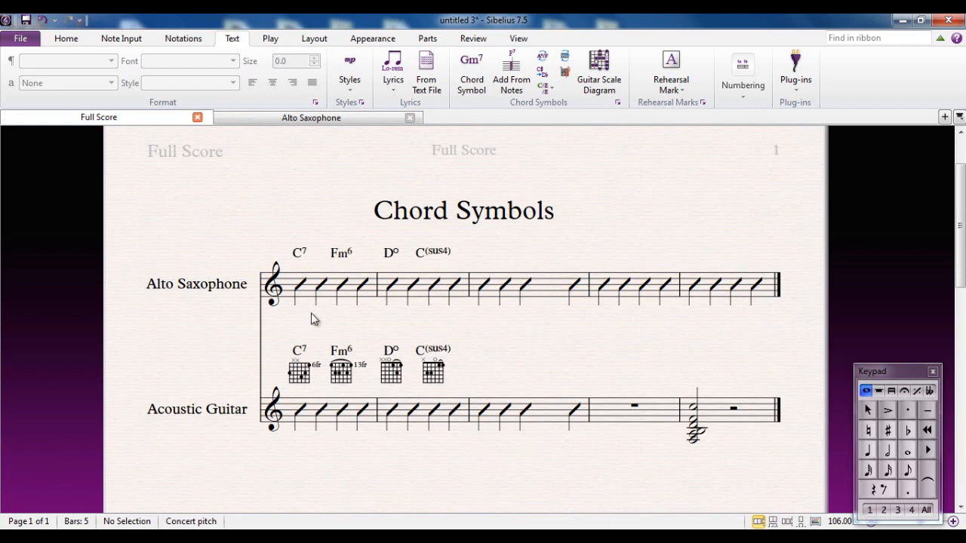
{"action": "mouse_move", "coordinate": [601, 332]}
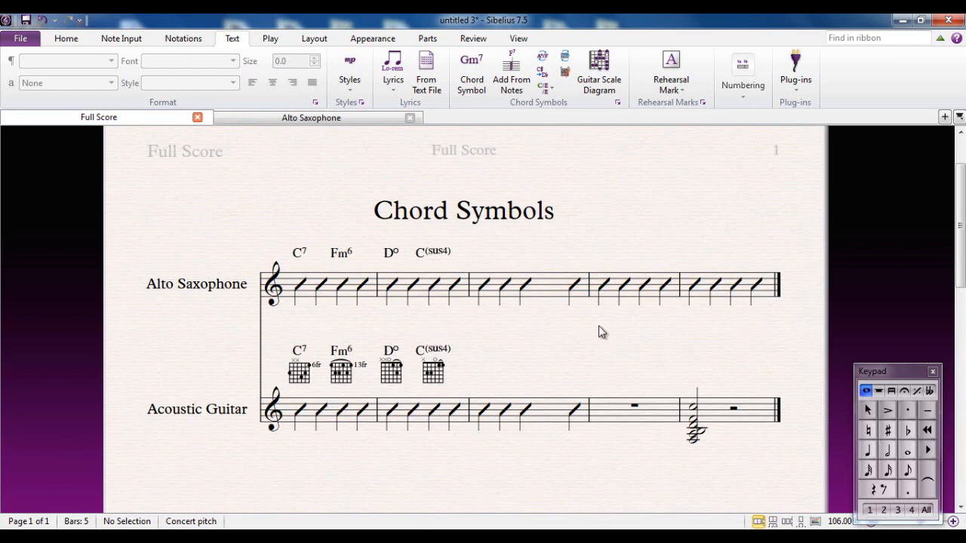
{"action": "left_click", "coordinate": [65, 38]}
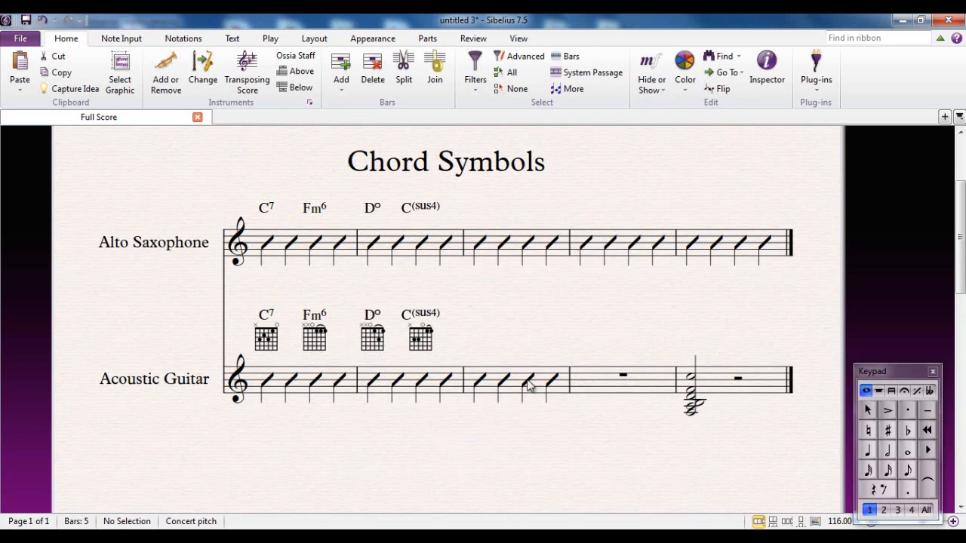
Enter D/C and E7(omit5)/C# on beats 3 and 4 of guitar bar 3
{"action": "left_click", "coordinate": [530, 381]}
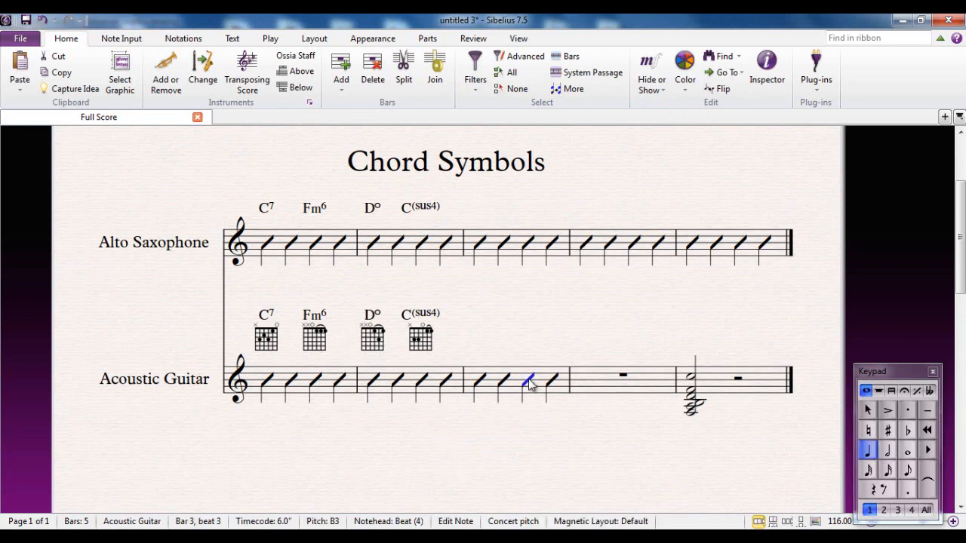
{"action": "mouse_move", "coordinate": [544, 446]}
{"action": "type", "text": "D/C"}
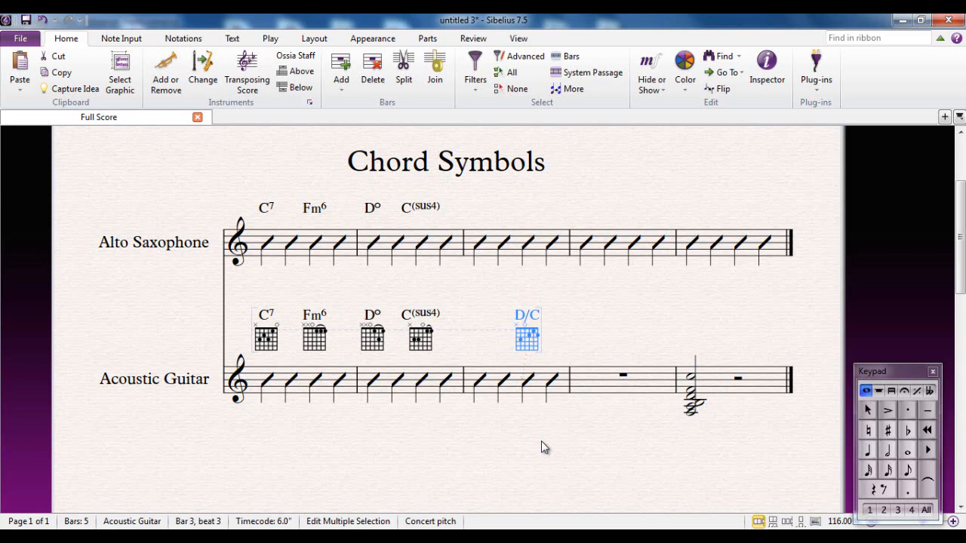
{"action": "type", "text": "E7(omit5)/C#"}
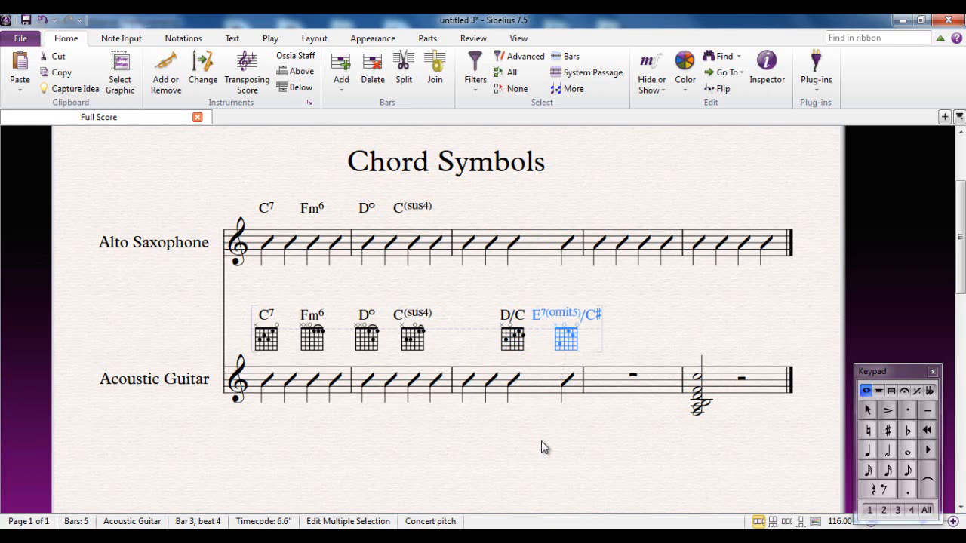
{"action": "left_click", "coordinate": [544, 447]}
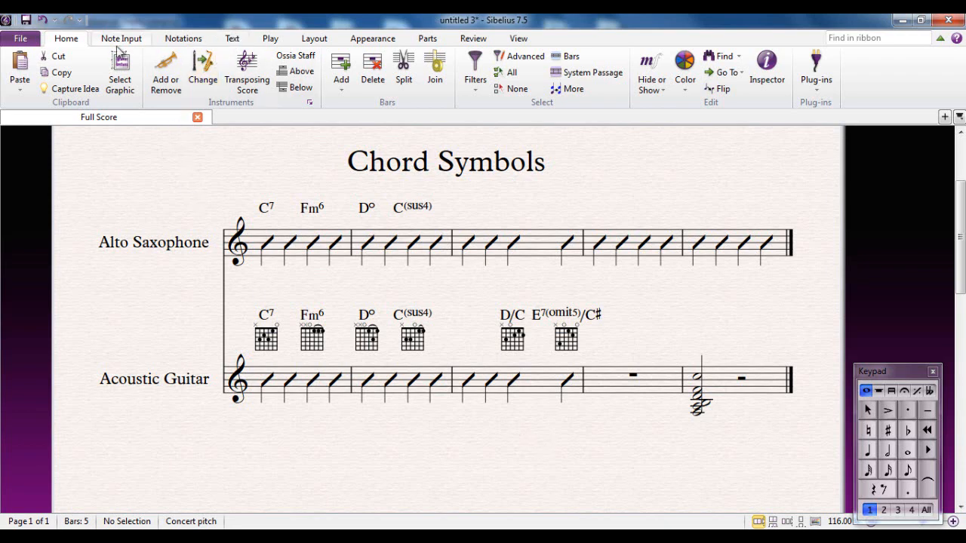
Generate an F6(#11) symbol from bar 5's guitar notes using Add From Notes
{"action": "left_click", "coordinate": [231, 38]}
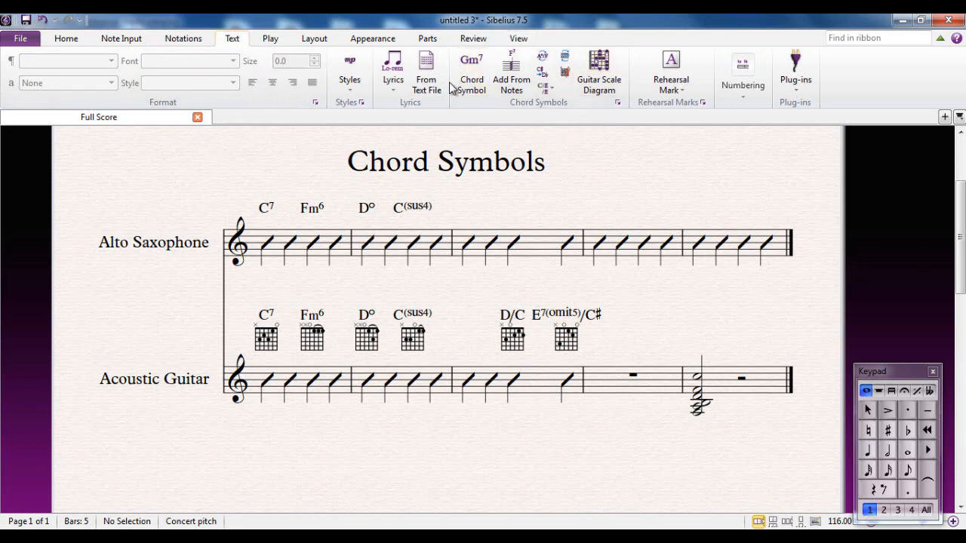
{"action": "mouse_move", "coordinate": [524, 140]}
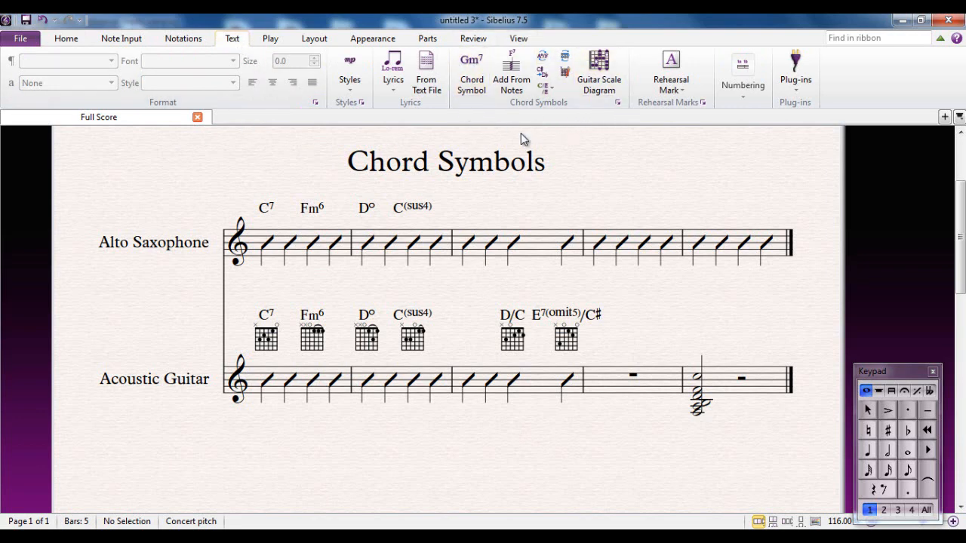
{"action": "mouse_move", "coordinate": [604, 187]}
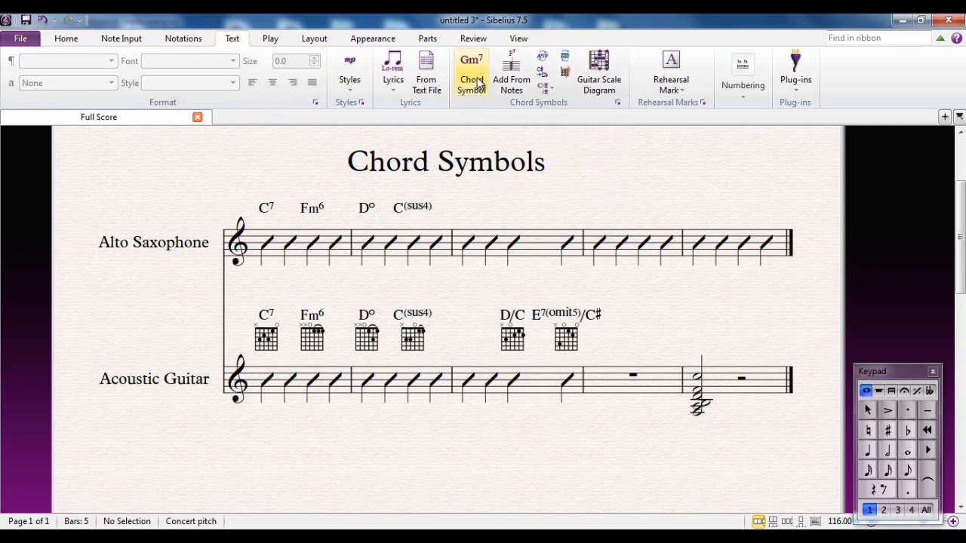
{"action": "mouse_move", "coordinate": [471, 71]}
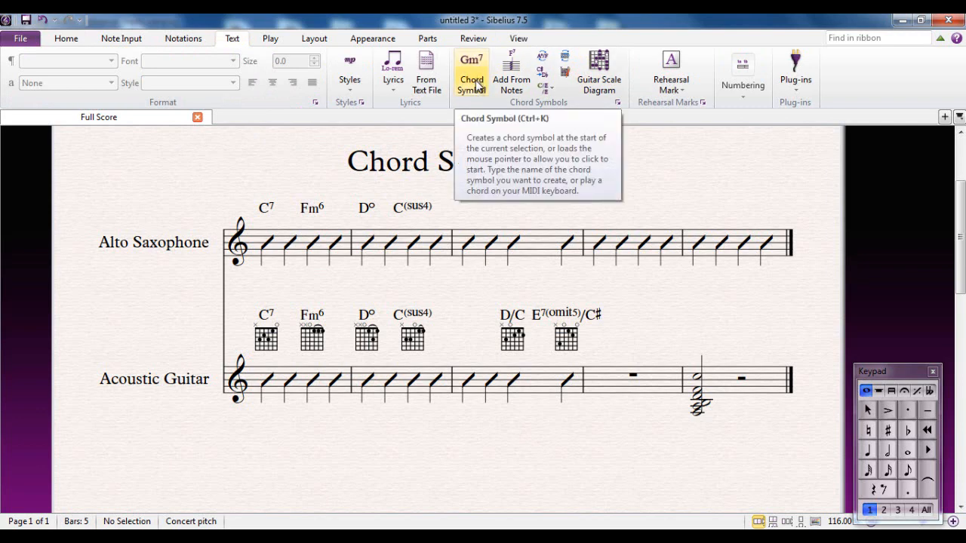
{"action": "mouse_move", "coordinate": [479, 116]}
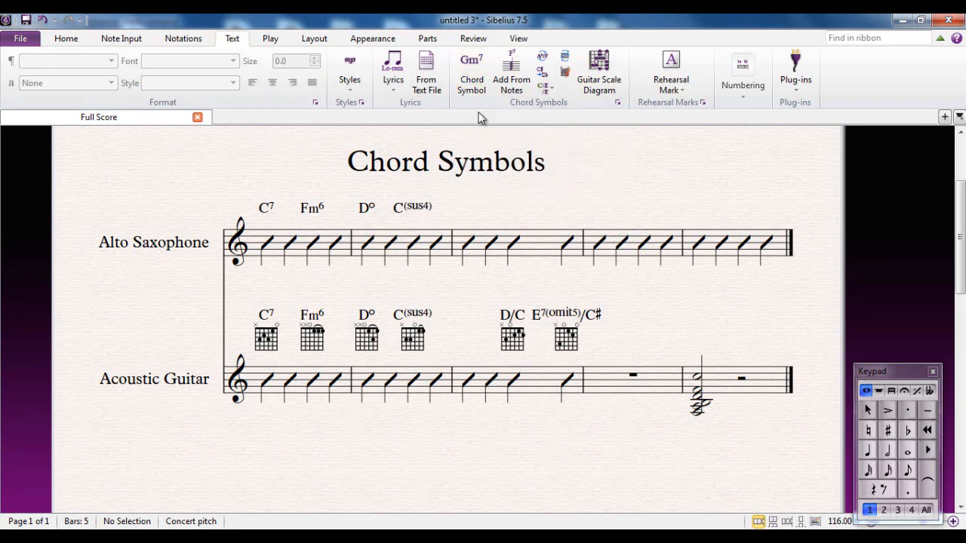
{"action": "mouse_move", "coordinate": [471, 72]}
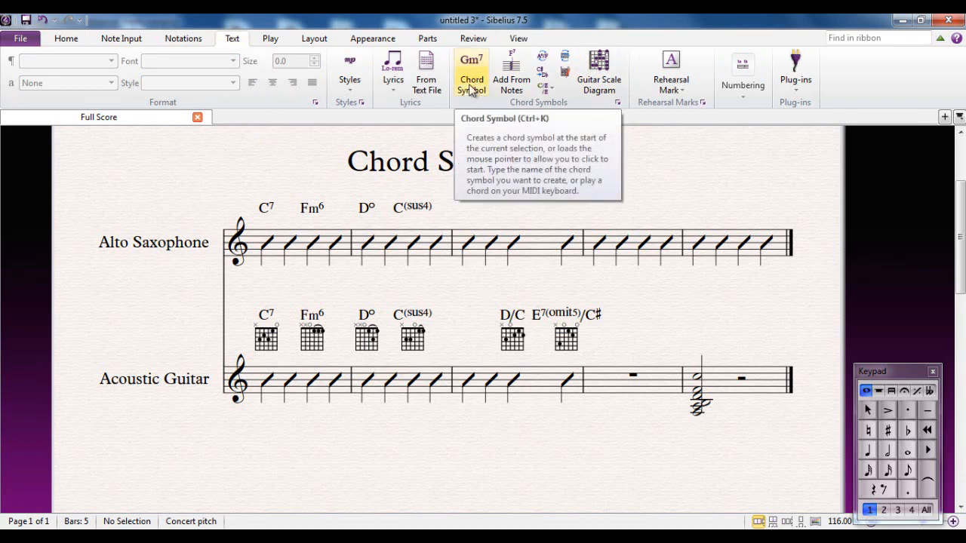
{"action": "mouse_move", "coordinate": [730, 357]}
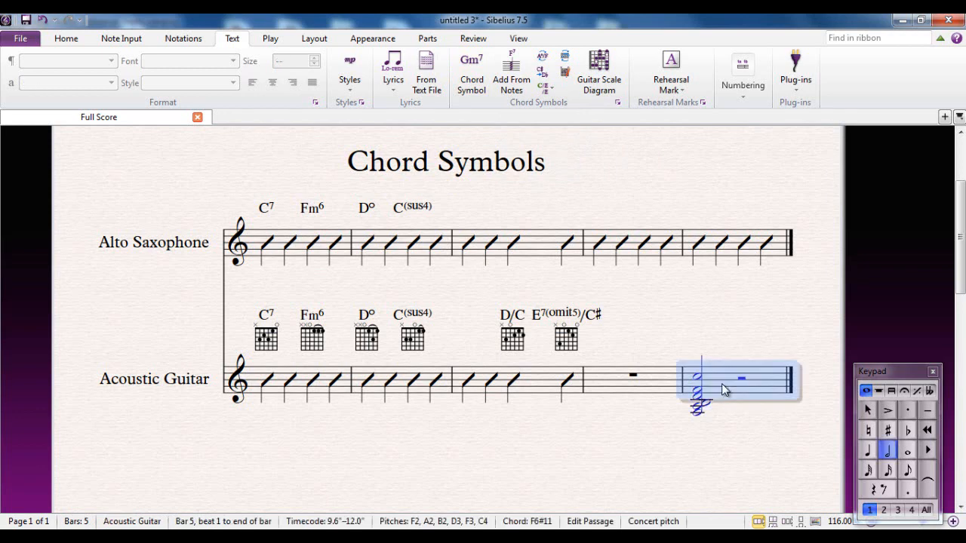
{"action": "mouse_move", "coordinate": [510, 72]}
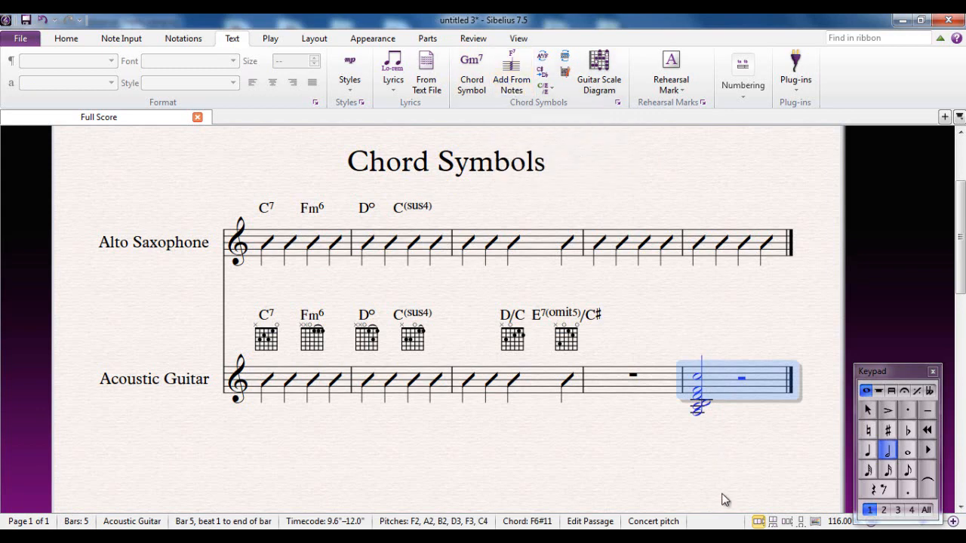
{"action": "mouse_move", "coordinate": [539, 151]}
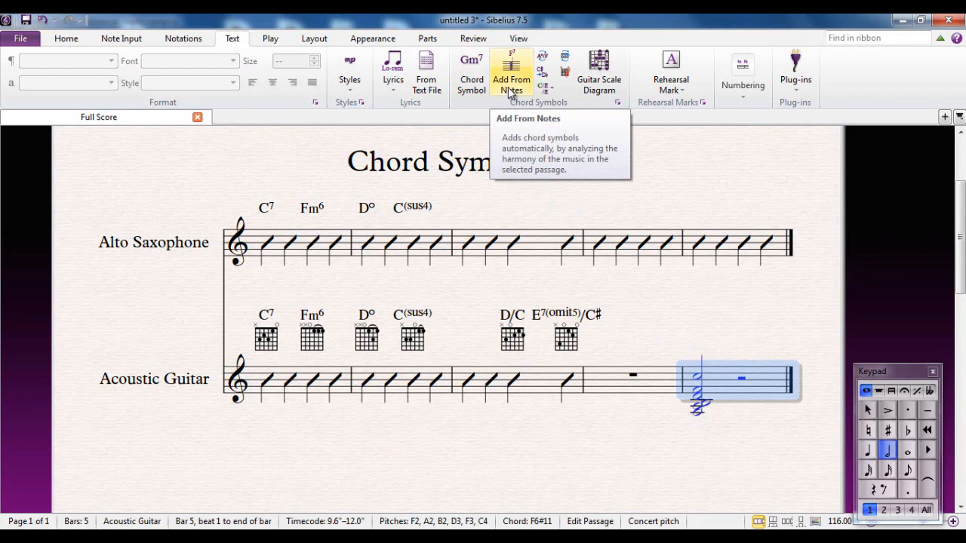
{"action": "left_click", "coordinate": [510, 73]}
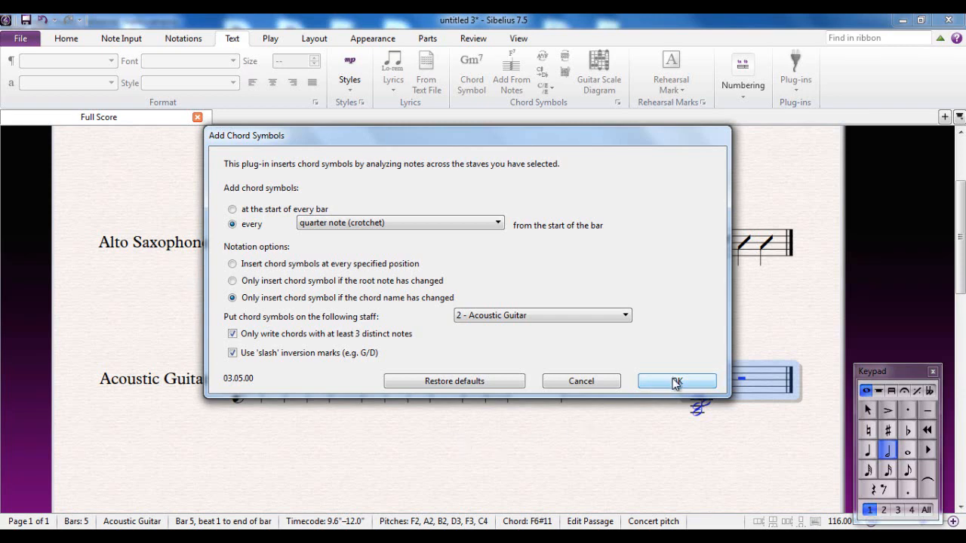
{"action": "mouse_move", "coordinate": [674, 385]}
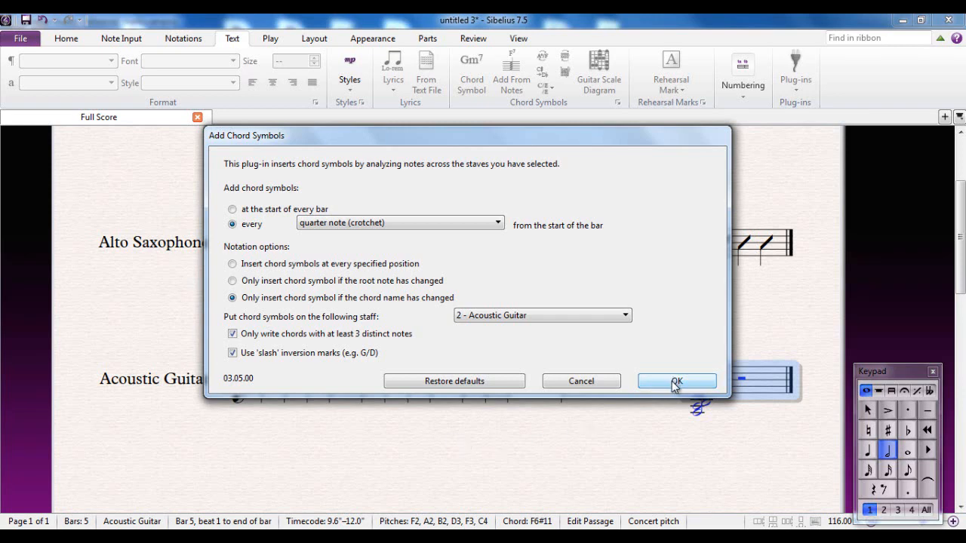
{"action": "left_click", "coordinate": [676, 380]}
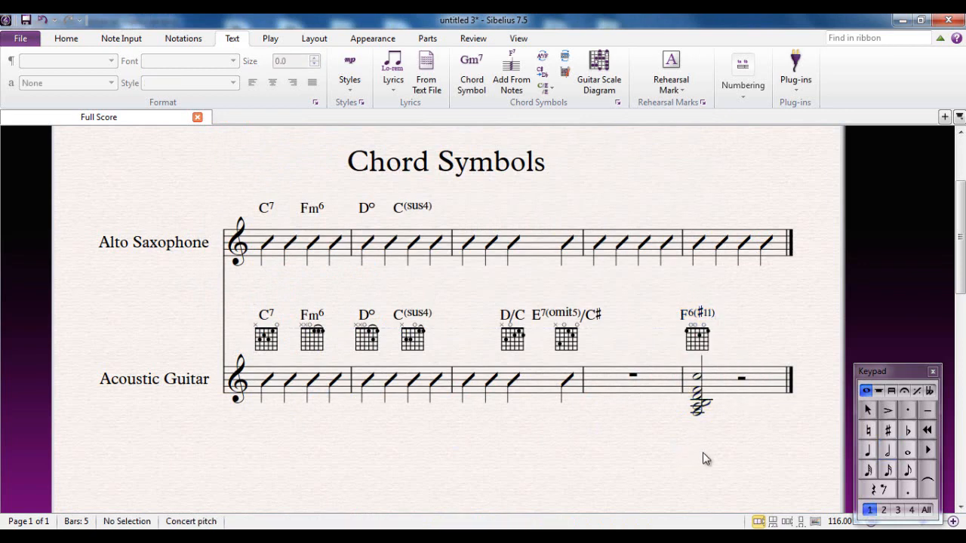
{"action": "mouse_move", "coordinate": [701, 467]}
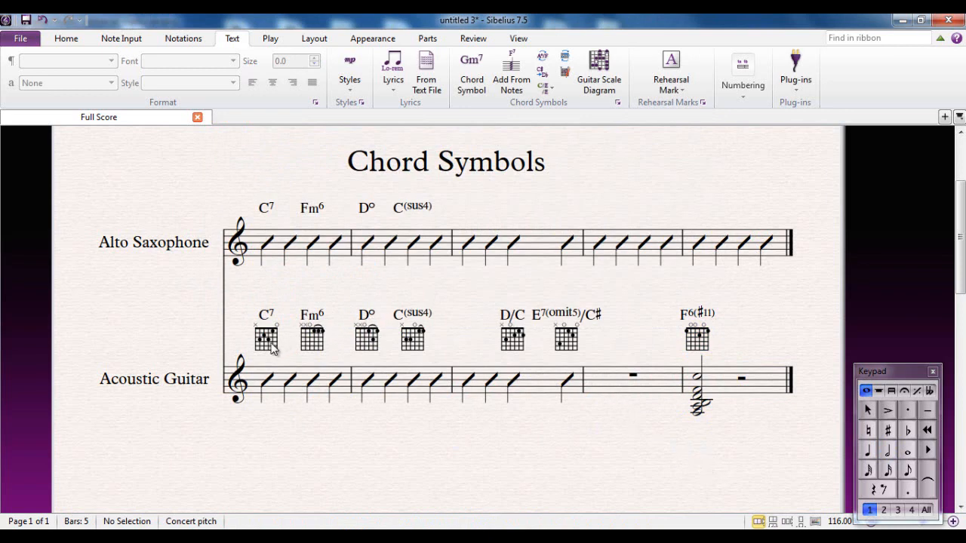
Revoice the guitar C7 diagram to the 6th fret and Fm6 to the 13th
{"action": "left_click", "coordinate": [266, 332]}
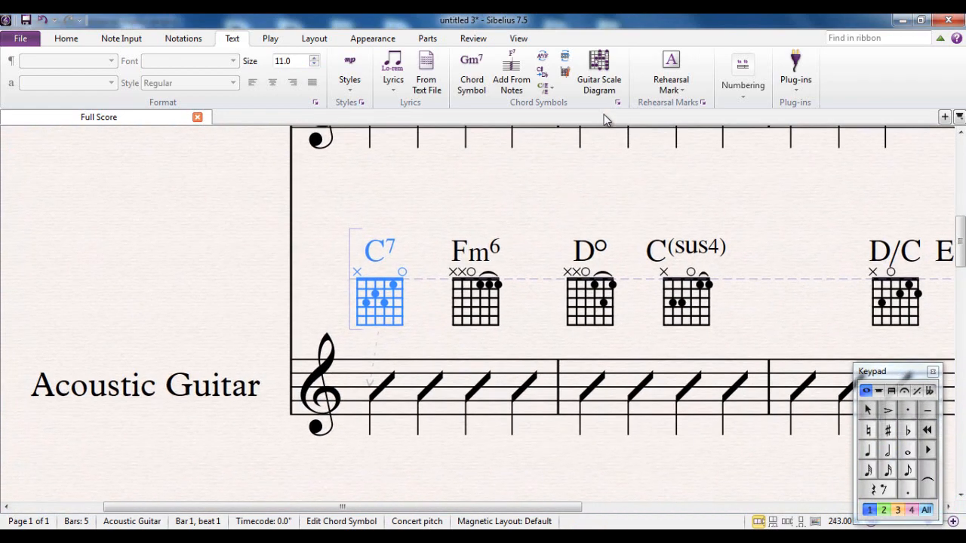
{"action": "mouse_move", "coordinate": [598, 68]}
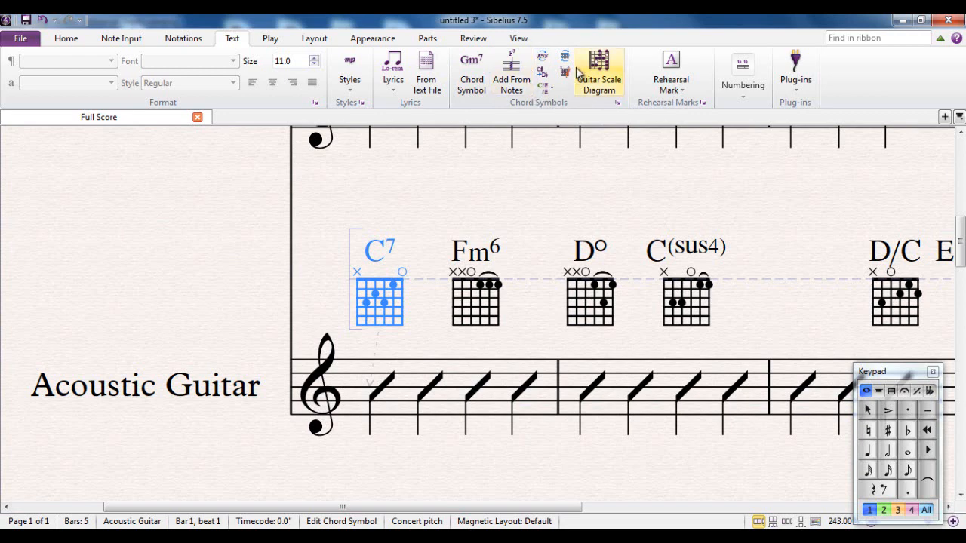
{"action": "mouse_move", "coordinate": [565, 62]}
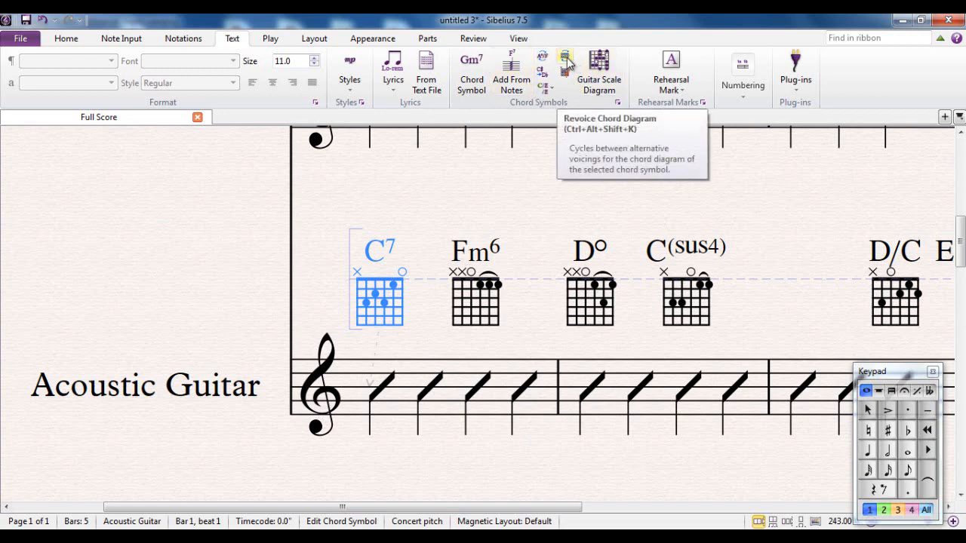
{"action": "mouse_move", "coordinate": [373, 296]}
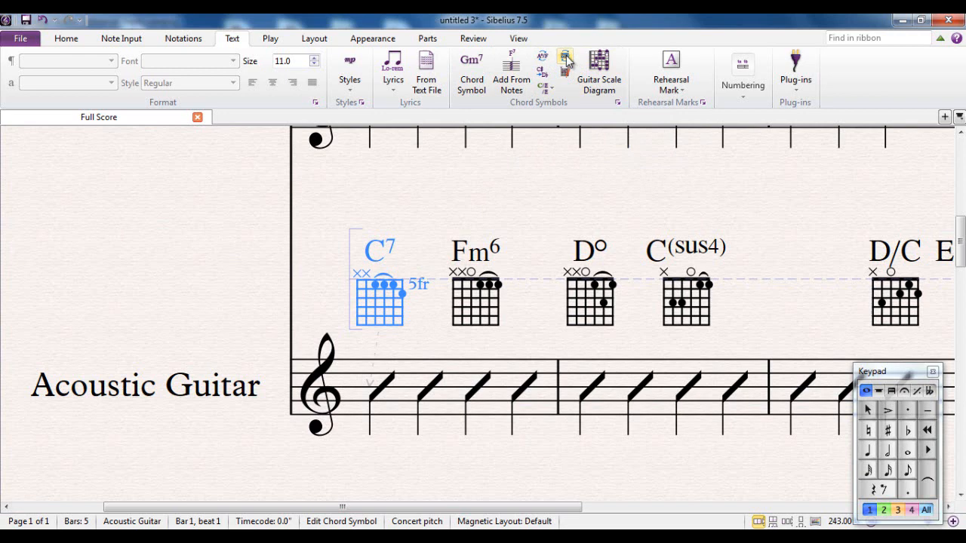
{"action": "mouse_move", "coordinate": [564, 62]}
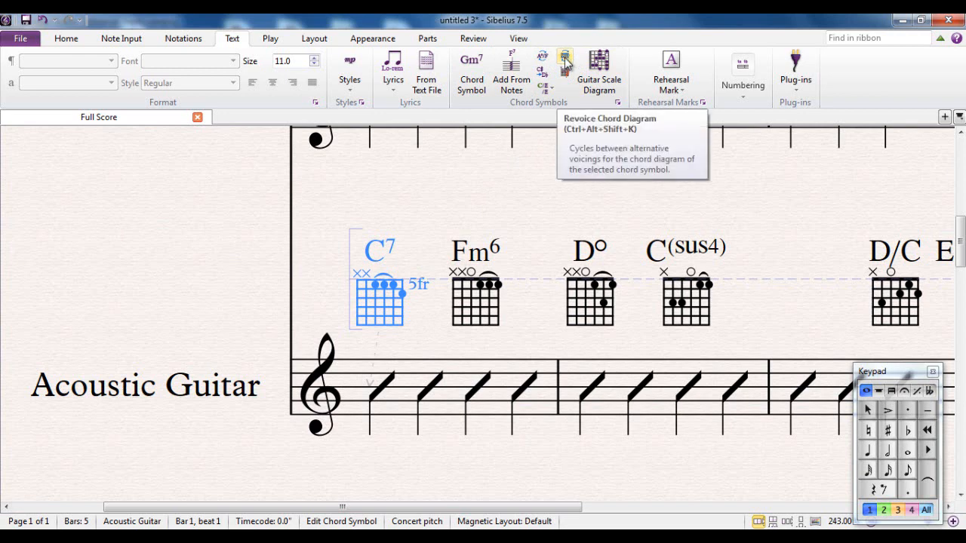
{"action": "left_click", "coordinate": [564, 64]}
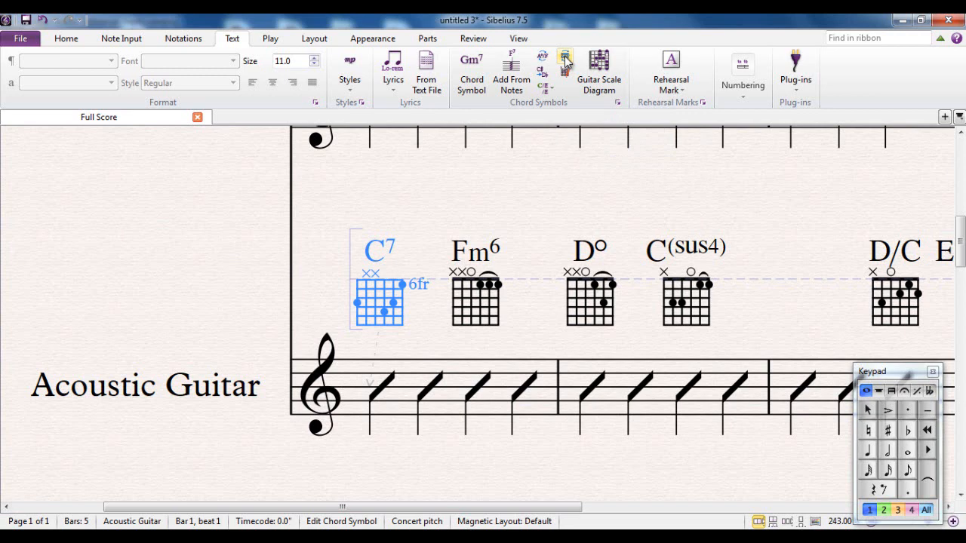
{"action": "mouse_move", "coordinate": [483, 316]}
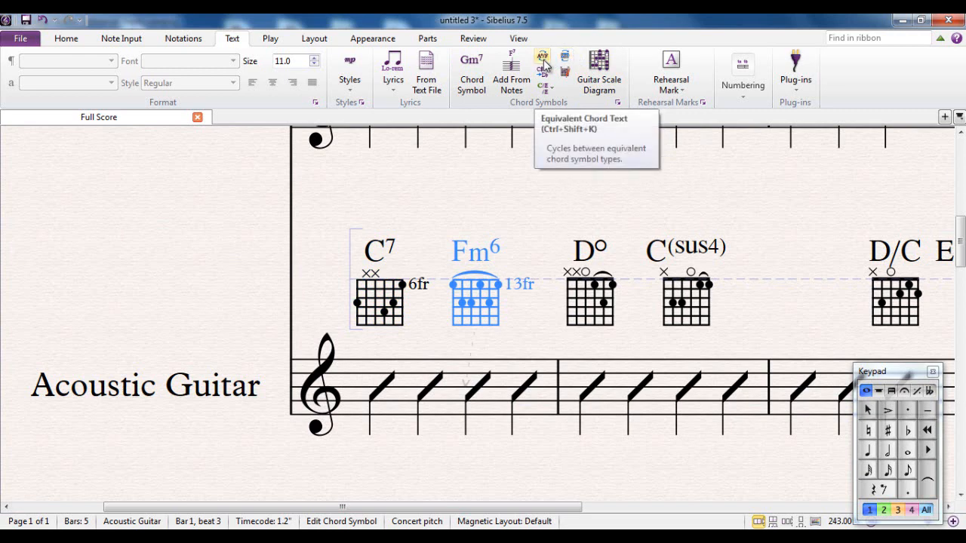
{"action": "left_click", "coordinate": [541, 63]}
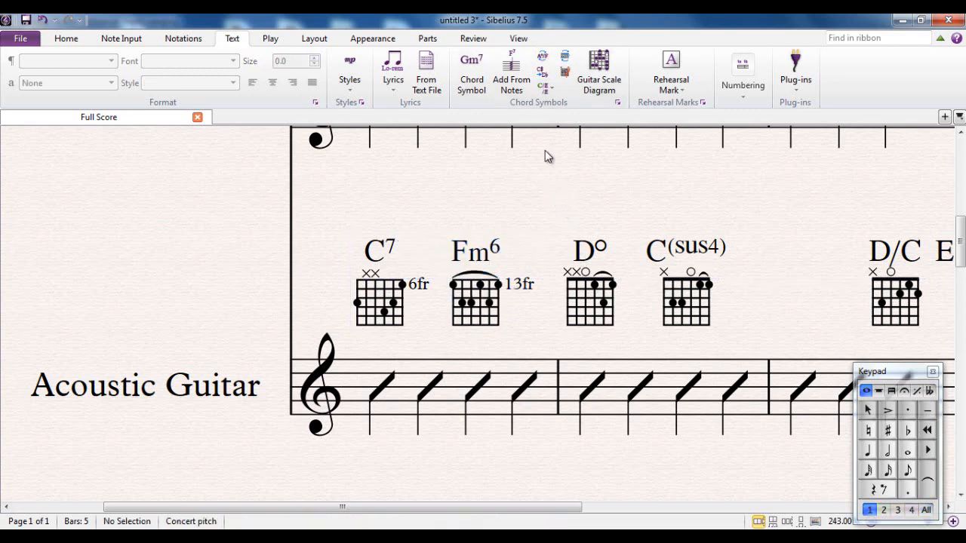
{"action": "mouse_move", "coordinate": [543, 75]}
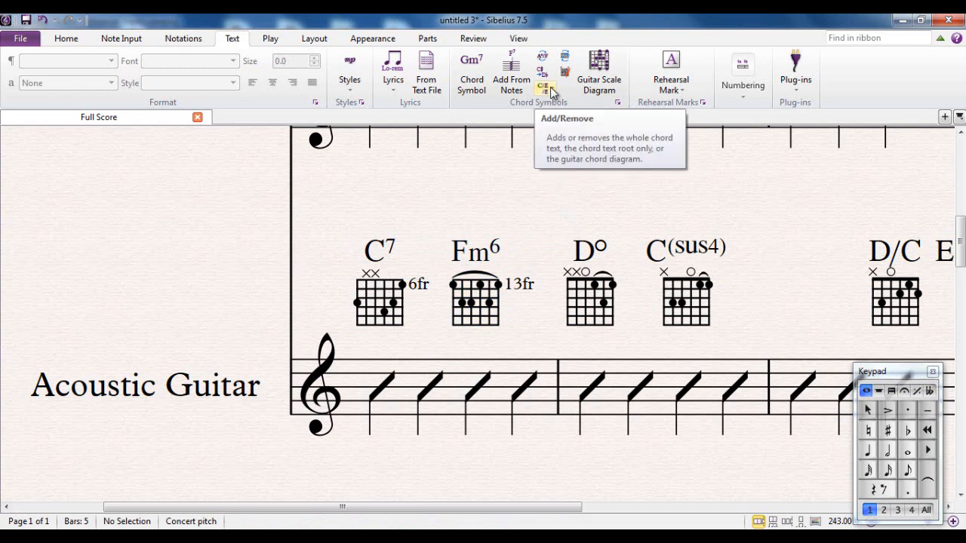
{"action": "left_click", "coordinate": [379, 300]}
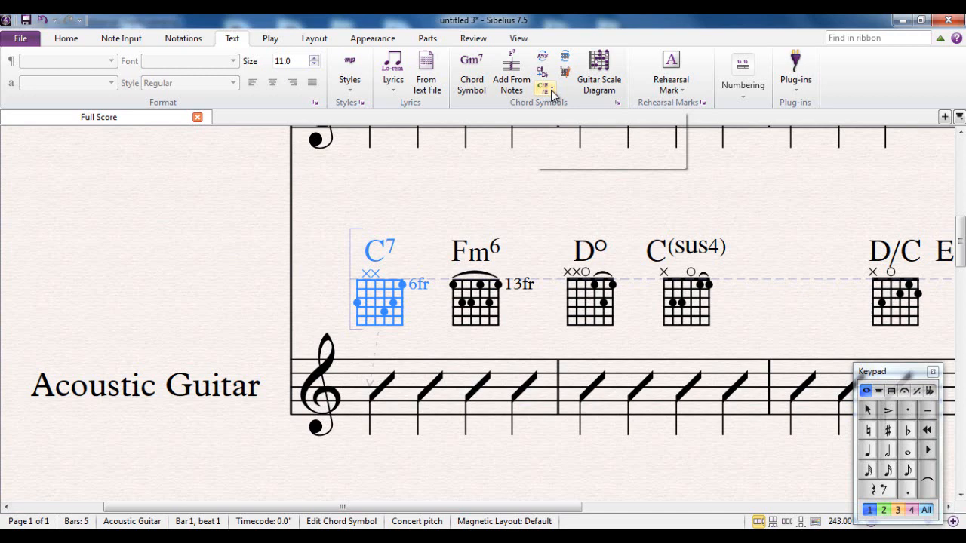
{"action": "left_click", "coordinate": [545, 89]}
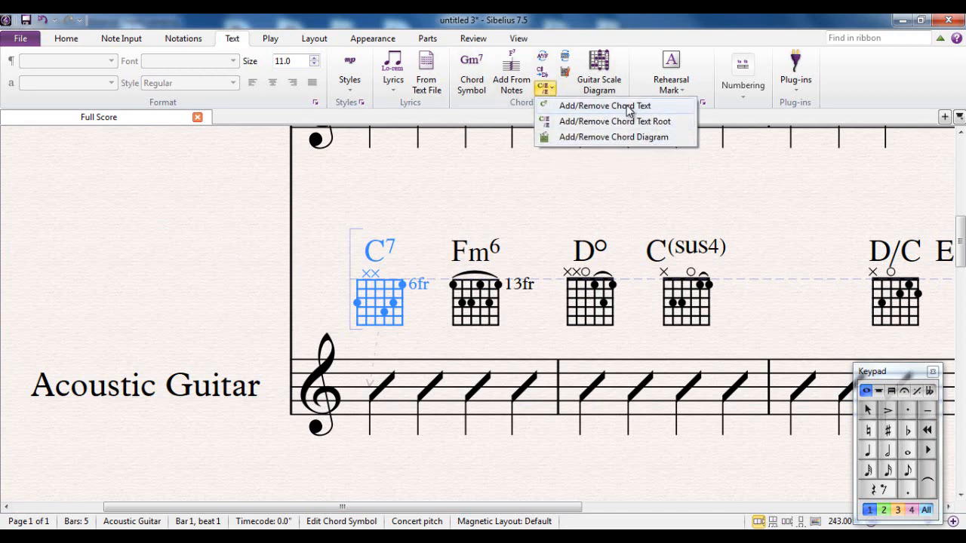
{"action": "left_click", "coordinate": [603, 106]}
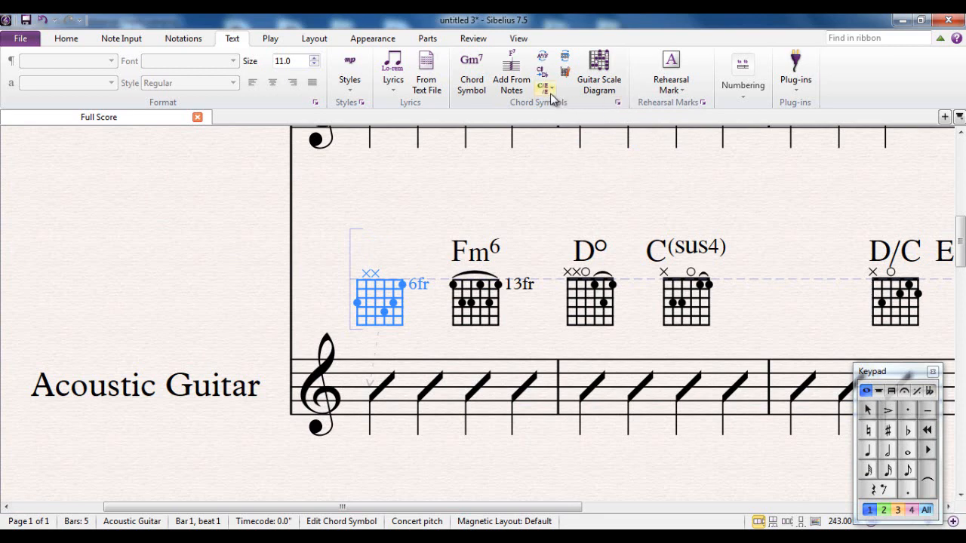
{"action": "type", "text": "C7"}
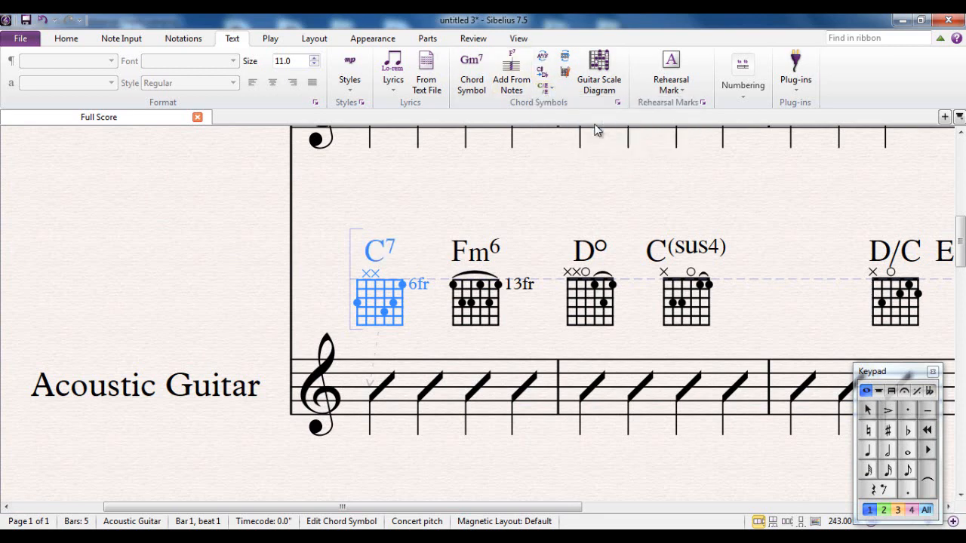
{"action": "left_click", "coordinate": [544, 88]}
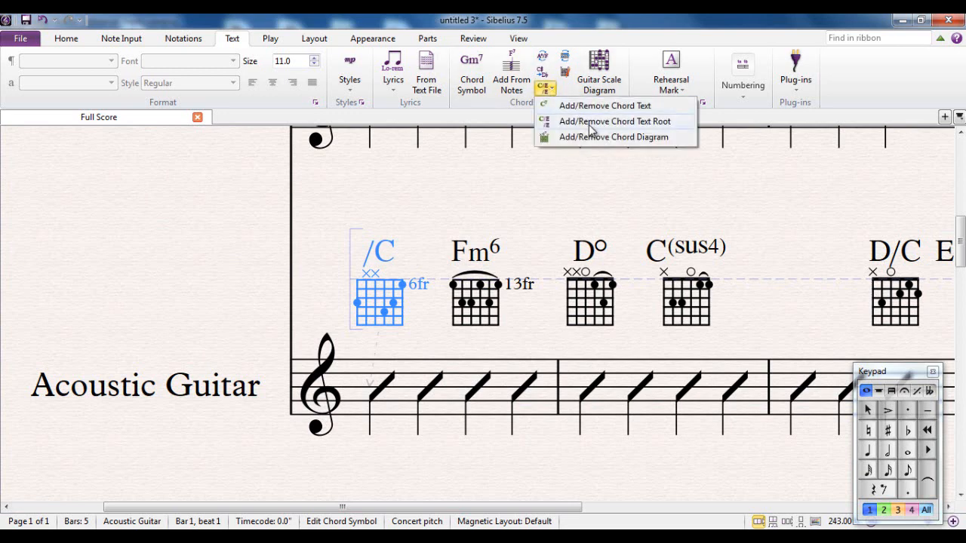
{"action": "left_click", "coordinate": [614, 121]}
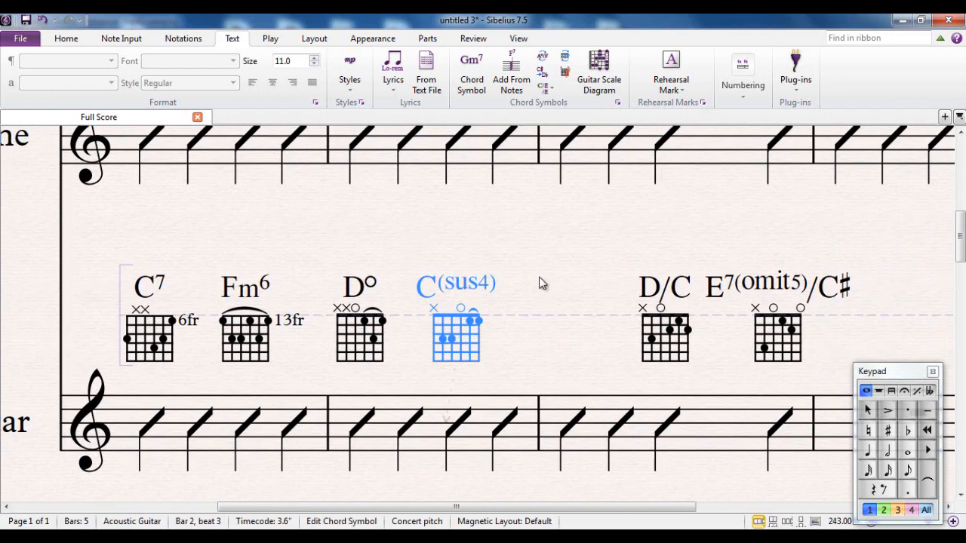
{"action": "mouse_move", "coordinate": [565, 72]}
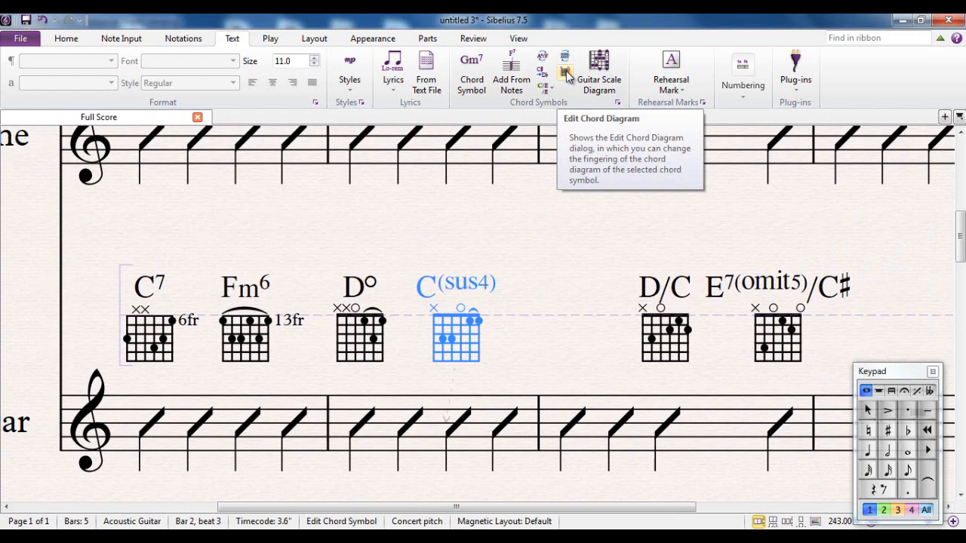
{"action": "left_click", "coordinate": [564, 68]}
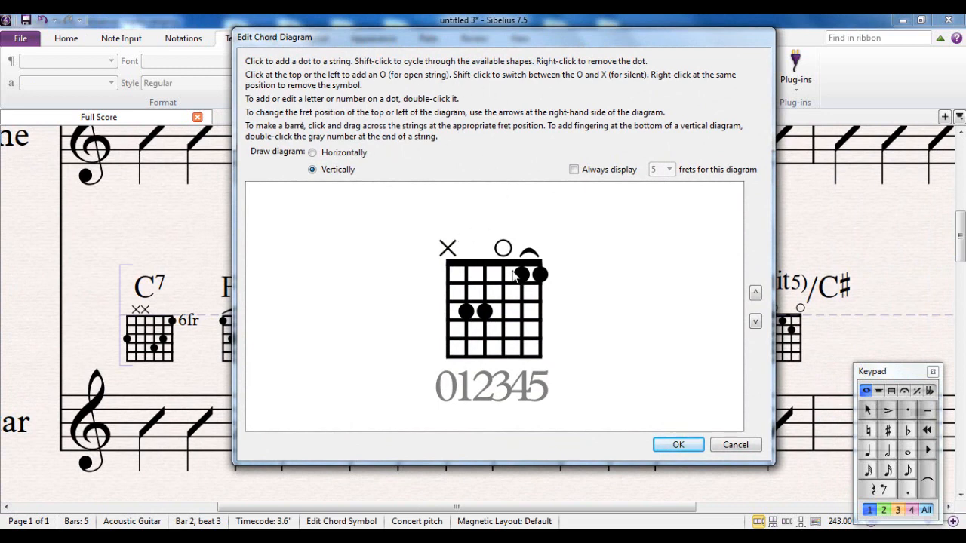
{"action": "mouse_move", "coordinate": [464, 337]}
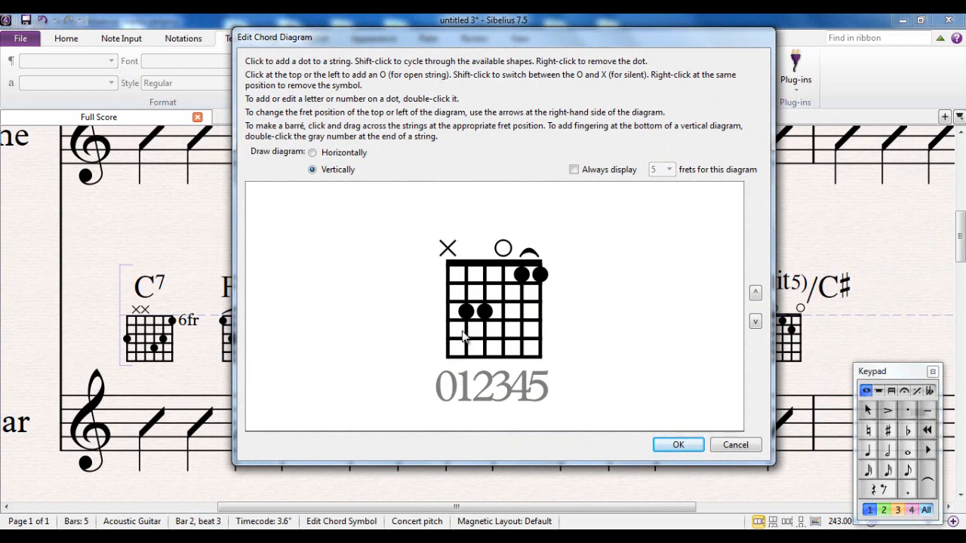
{"action": "mouse_move", "coordinate": [497, 329]}
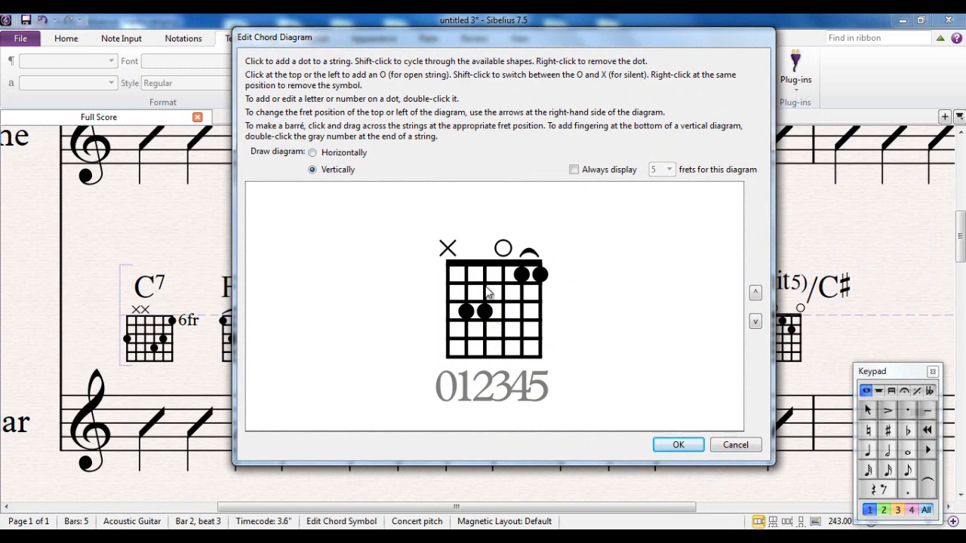
{"action": "mouse_move", "coordinate": [506, 283]}
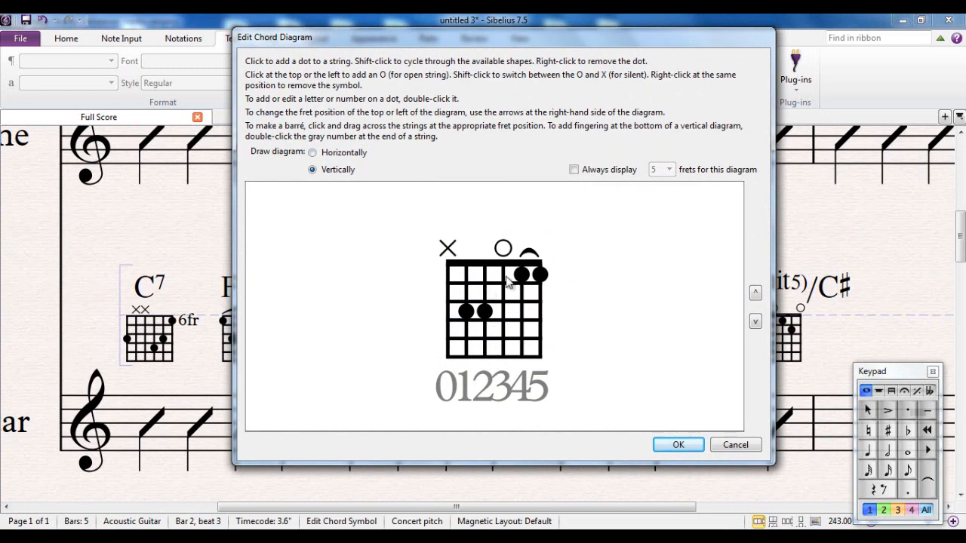
{"action": "mouse_move", "coordinate": [494, 317]}
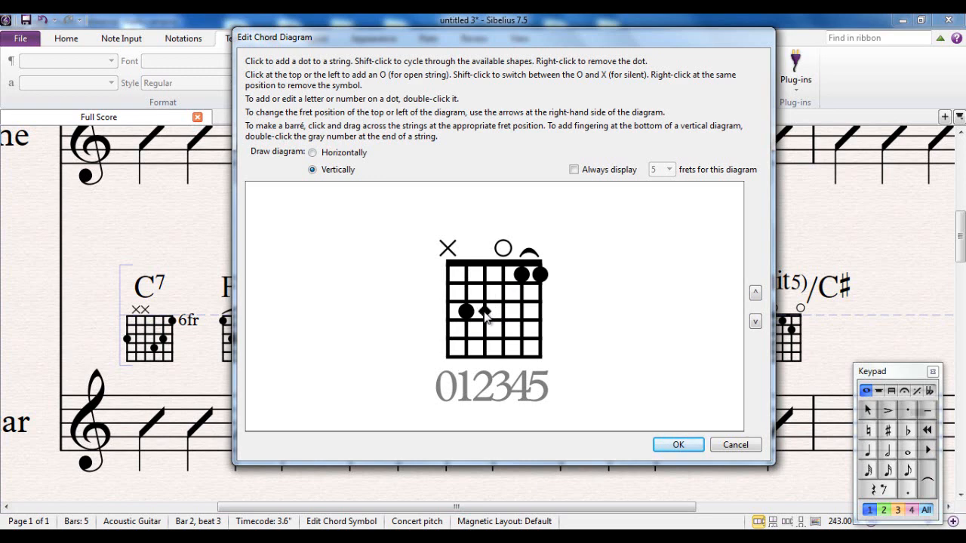
{"action": "left_click", "coordinate": [485, 312]}
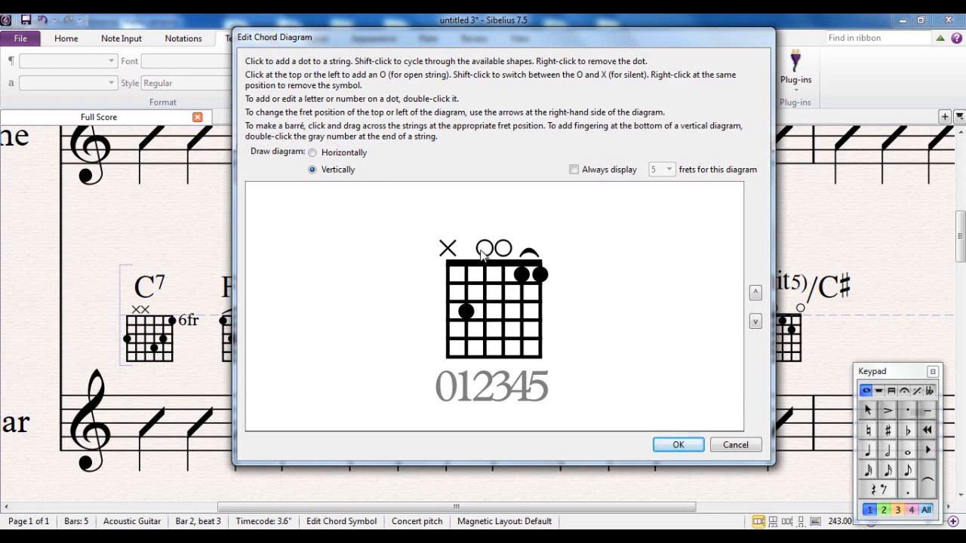
{"action": "left_click", "coordinate": [484, 247]}
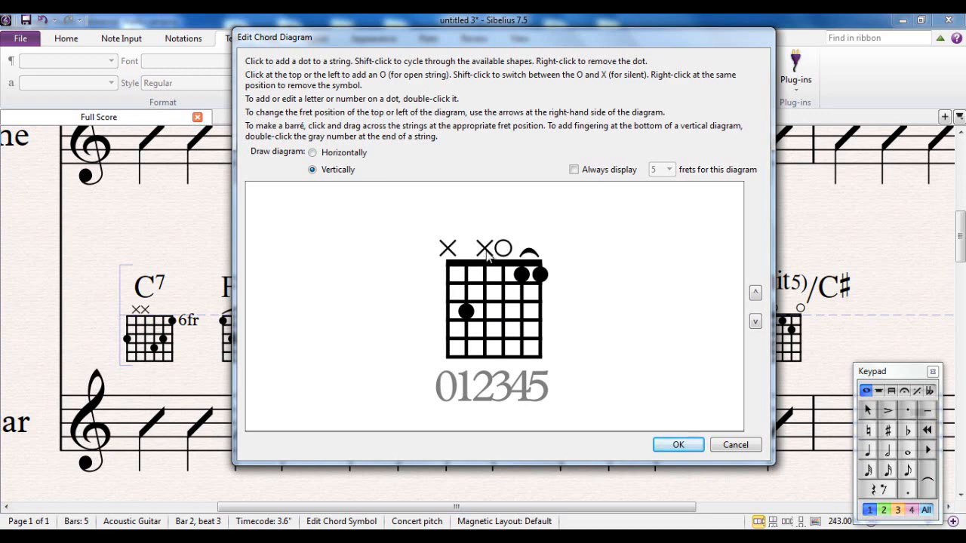
{"action": "left_click", "coordinate": [478, 249]}
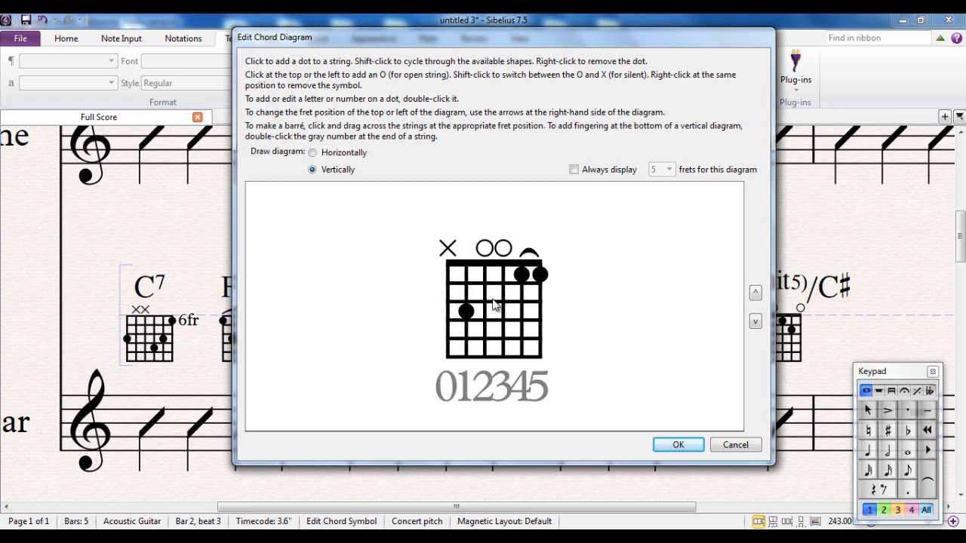
{"action": "left_click", "coordinate": [503, 292]}
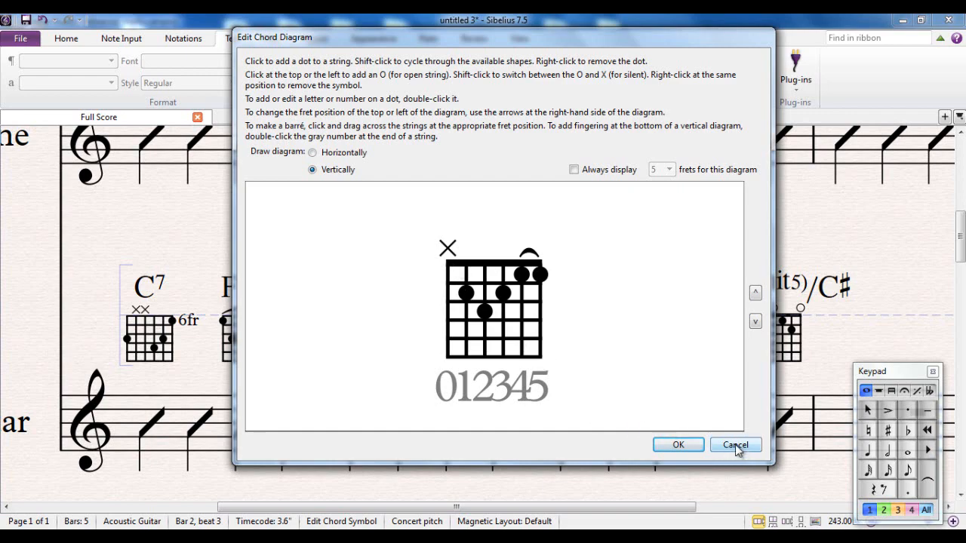
{"action": "left_click", "coordinate": [735, 444]}
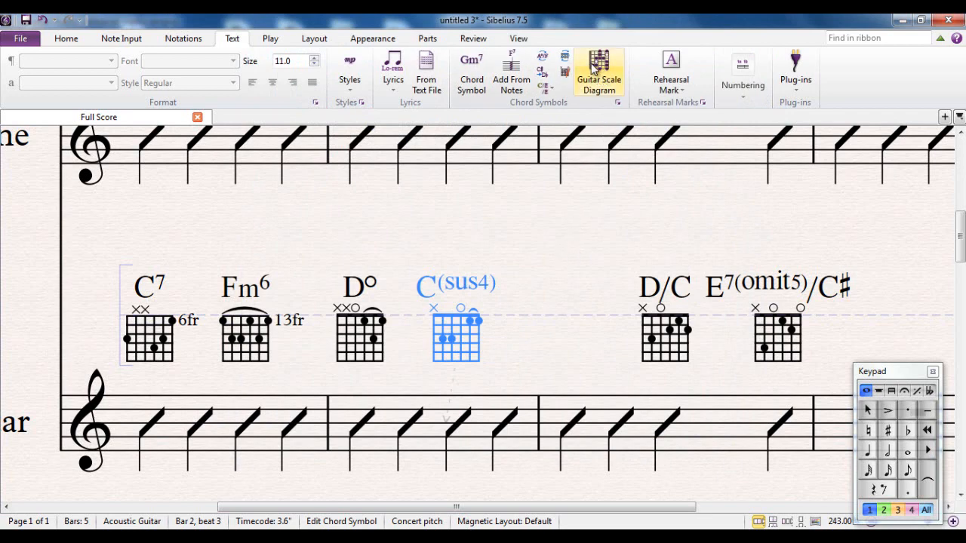
{"action": "left_click", "coordinate": [598, 68]}
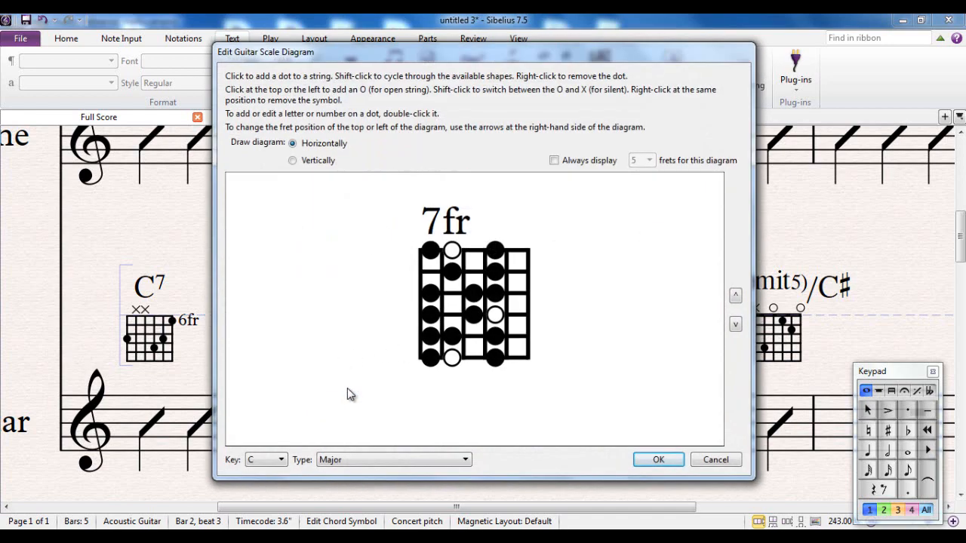
{"action": "mouse_move", "coordinate": [409, 61]}
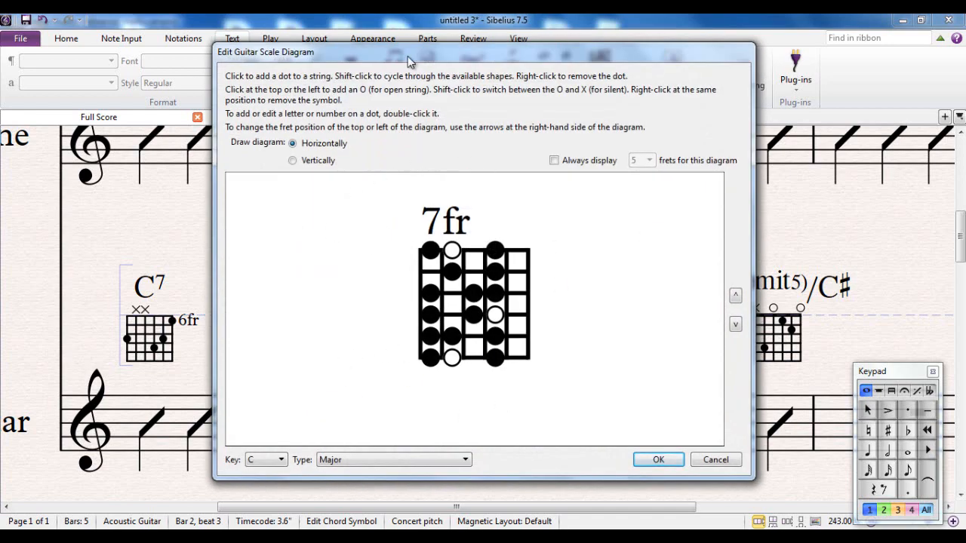
{"action": "mouse_move", "coordinate": [700, 439]}
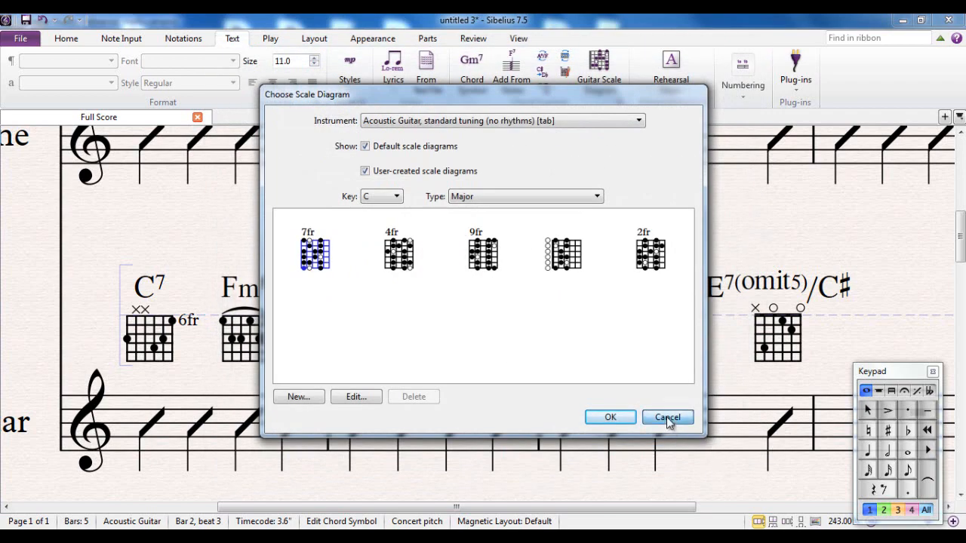
{"action": "left_click", "coordinate": [666, 417]}
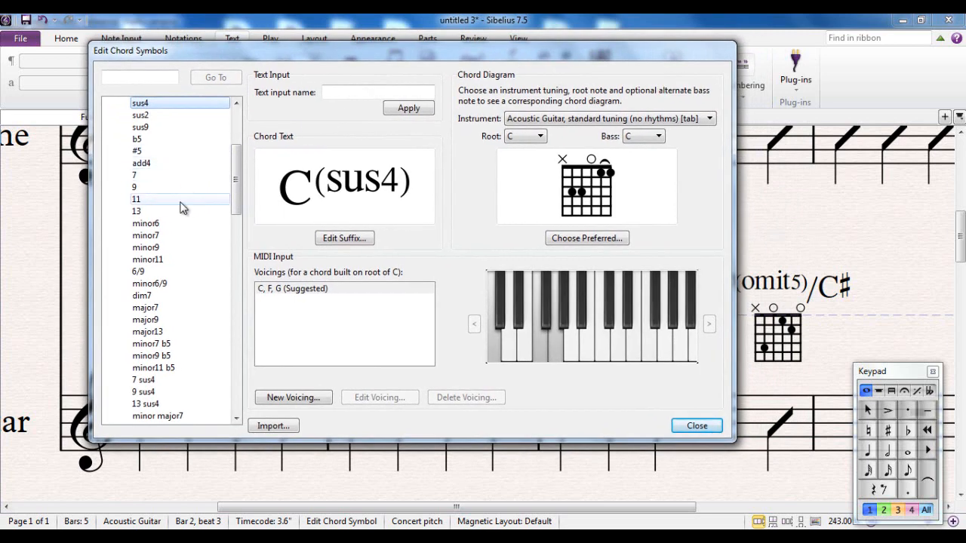
{"action": "scroll", "scroll_direction": "down", "scroll_amount": 3}
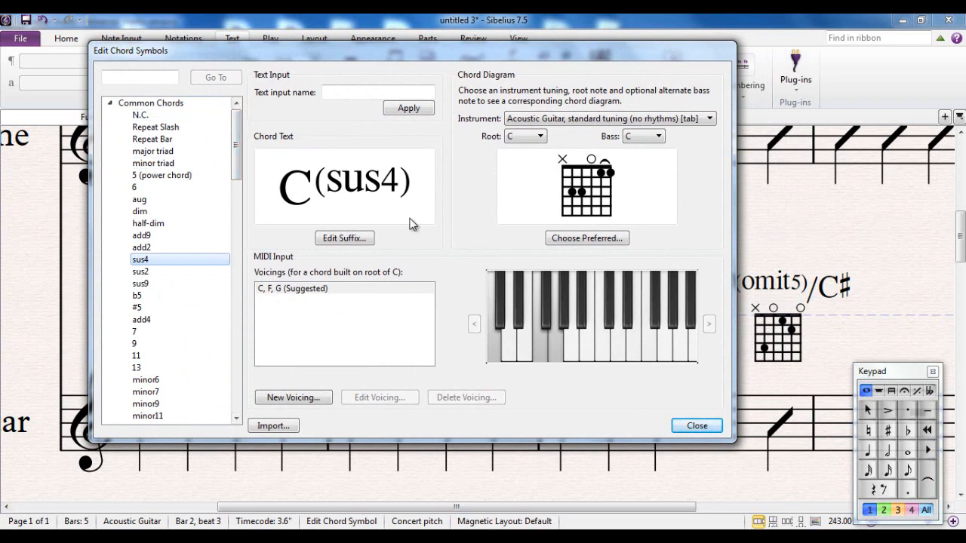
{"action": "mouse_move", "coordinate": [565, 335]}
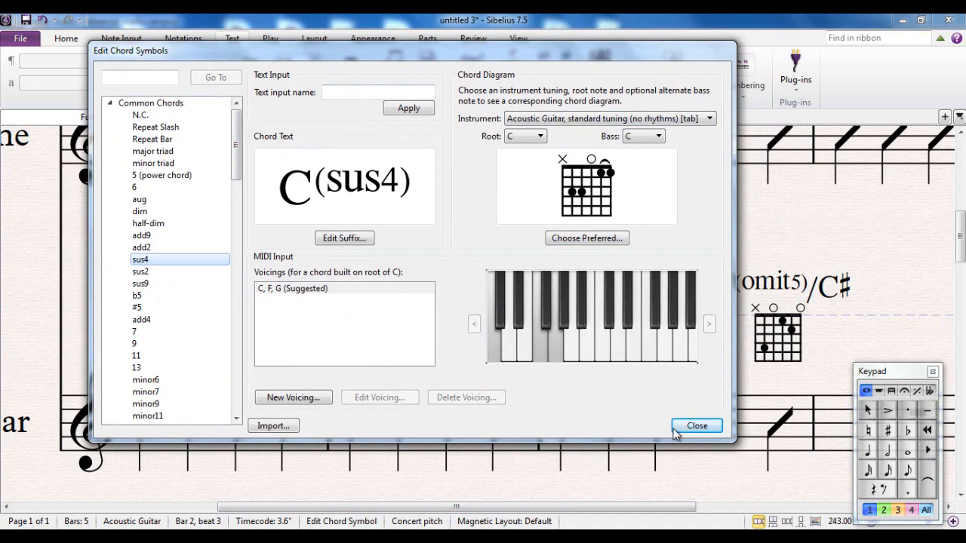
{"action": "left_click", "coordinate": [695, 425]}
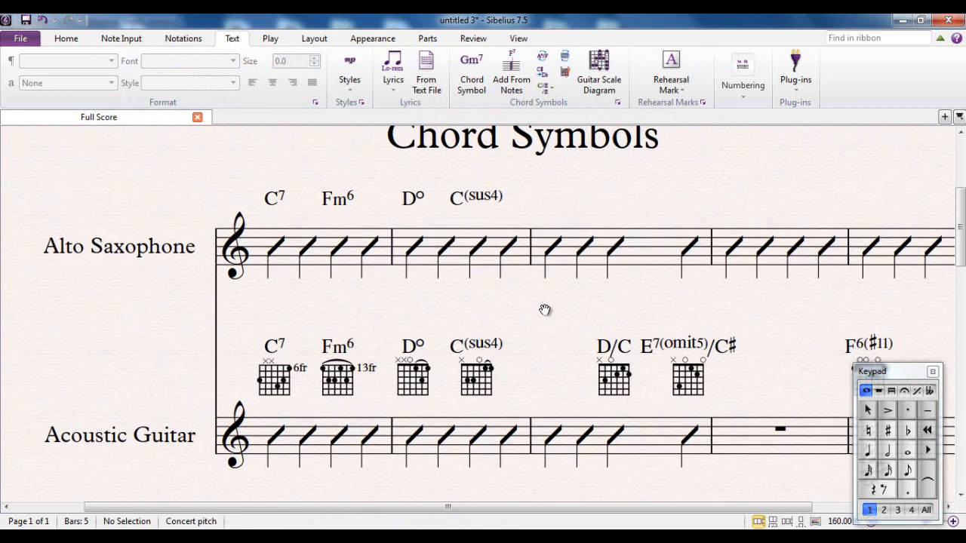
Type Am6 as a chord symbol on the bar 3, beat 4 alto sax slash
{"action": "left_click", "coordinate": [688, 254]}
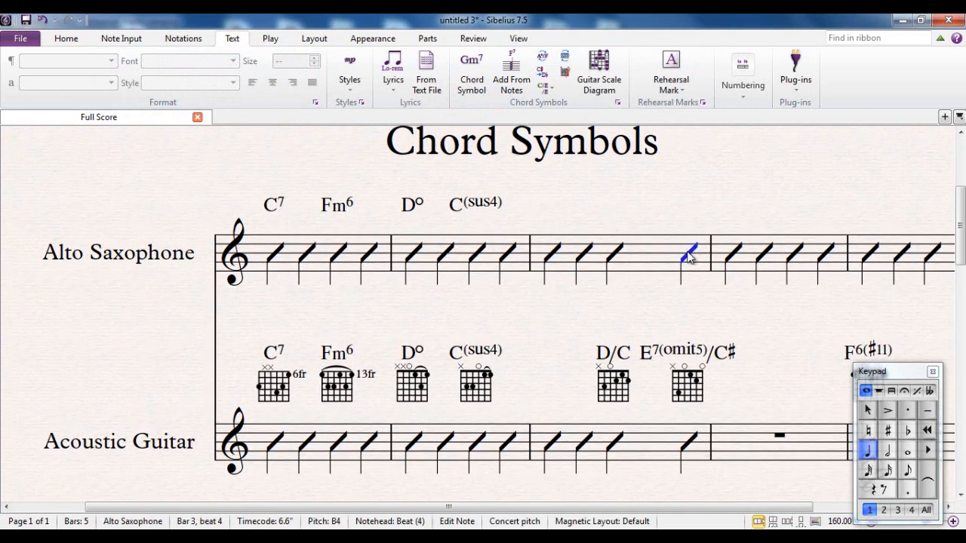
{"action": "type", "text": "A"}
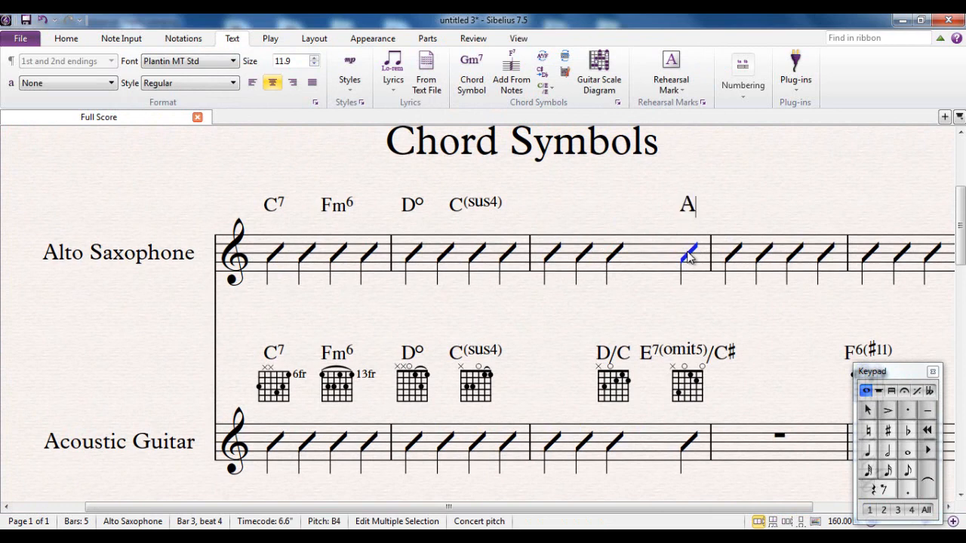
{"action": "type", "text": "m6"}
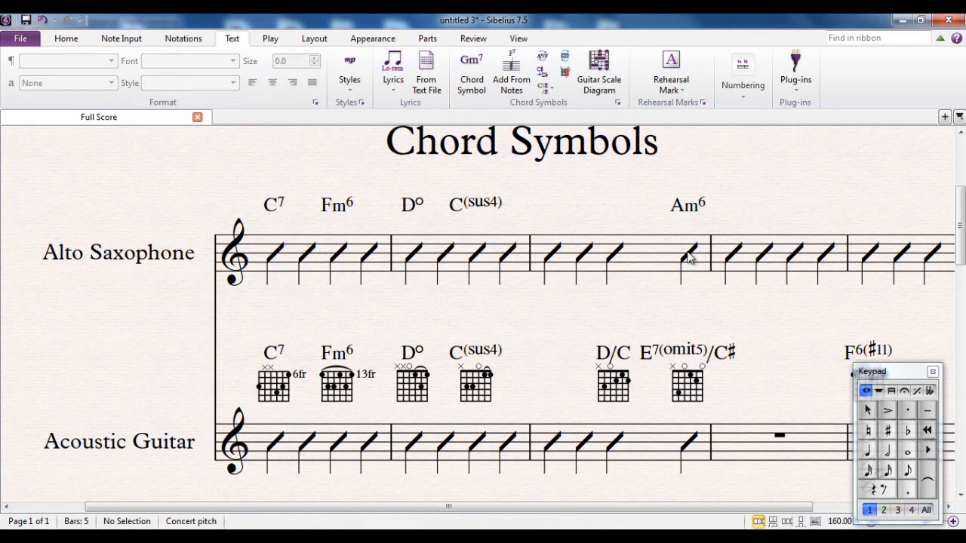
{"action": "mouse_move", "coordinate": [634, 326]}
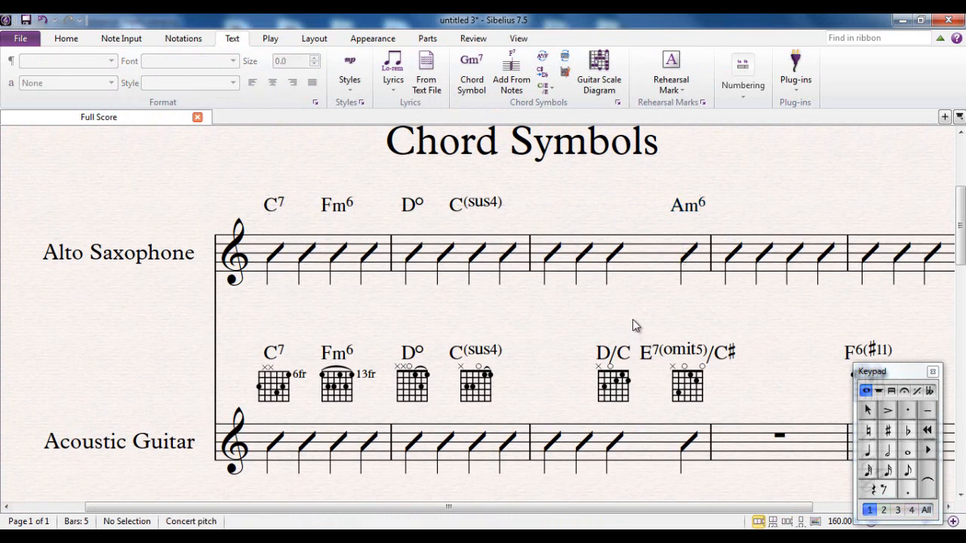